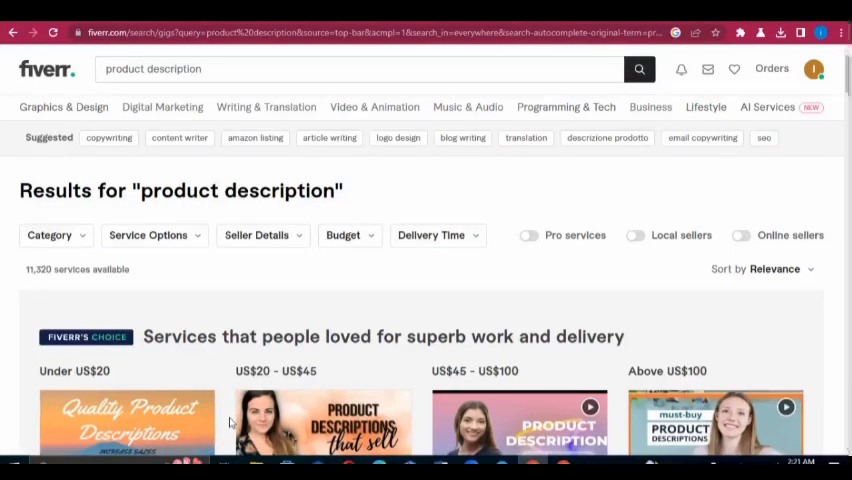
pyautogui.moveTo(835, 188)
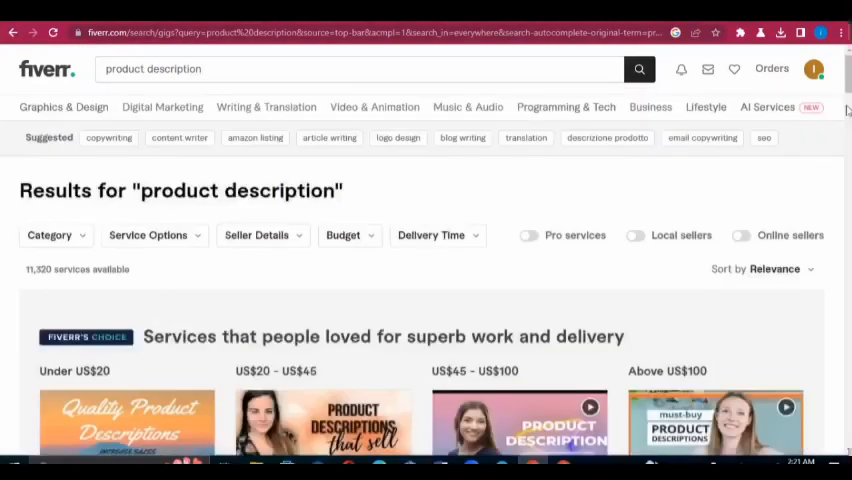
# Step: Scroll the Fiverr 'product description' results down to the gig listing cards
pyautogui.scroll(-3)
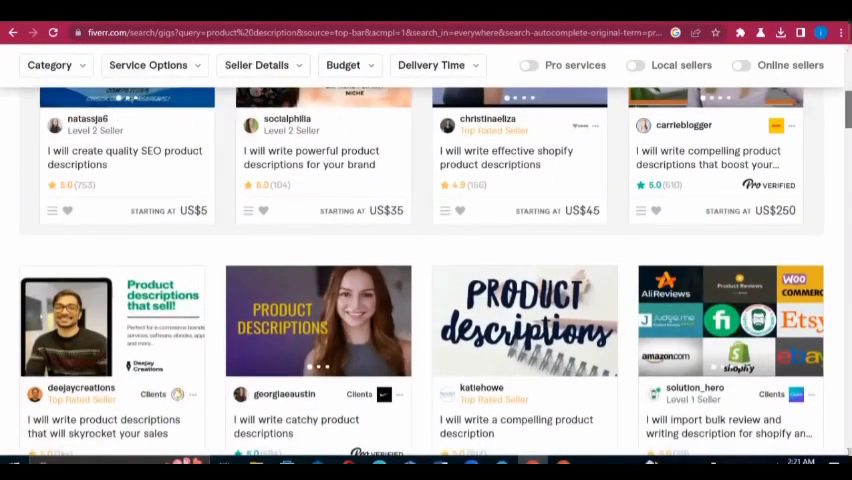
pyautogui.scroll(-3)
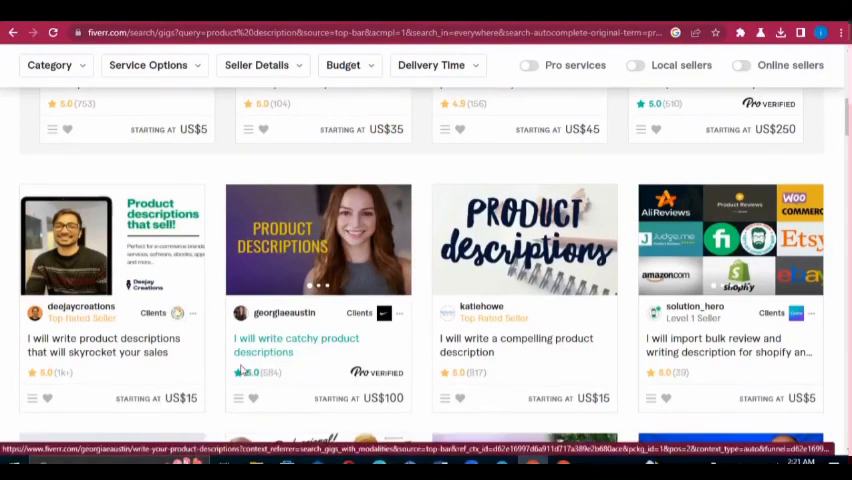
pyautogui.moveTo(268, 358)
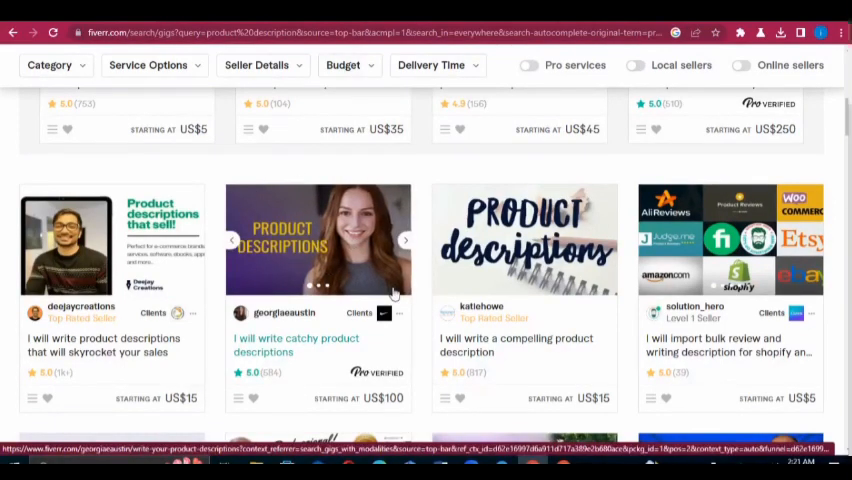
pyautogui.moveTo(347, 232)
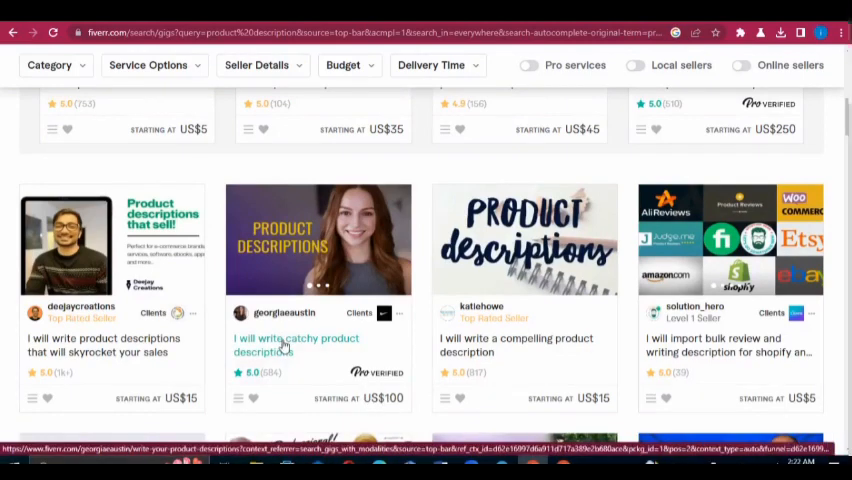
# Step: Open the catchy product descriptions gig and view its Standard US$150 and Premium US$250 packages
pyautogui.click(296, 344)
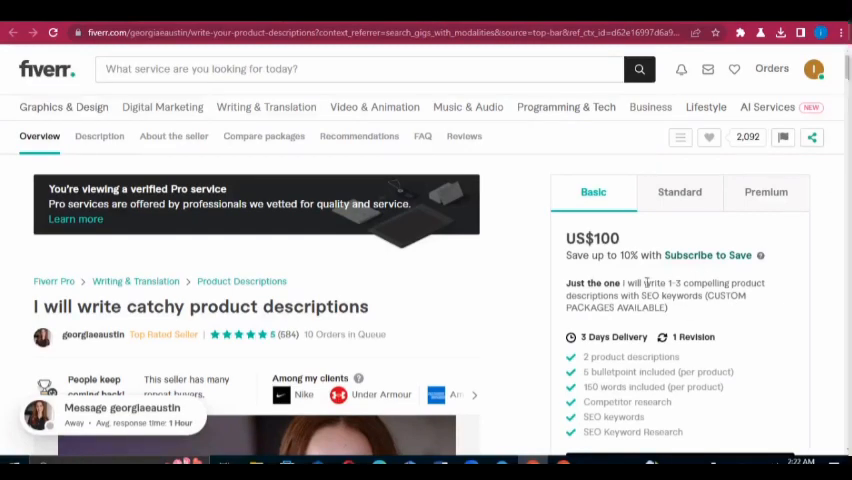
pyautogui.click(679, 192)
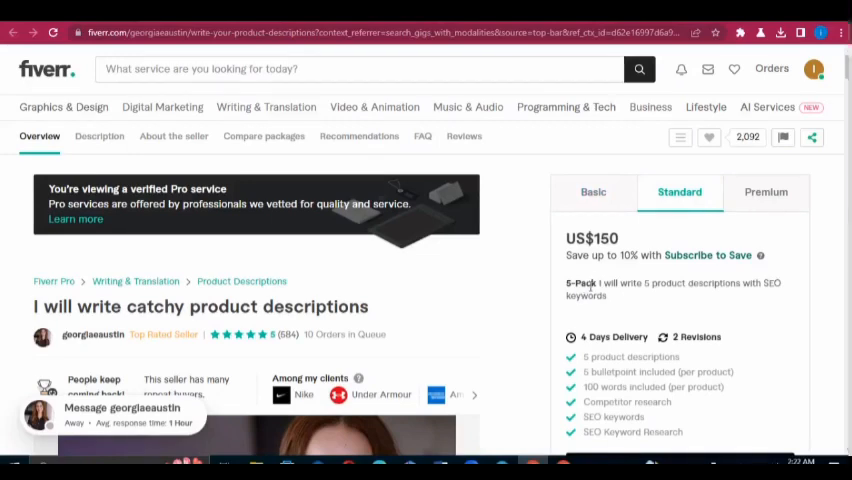
pyautogui.moveTo(756, 294)
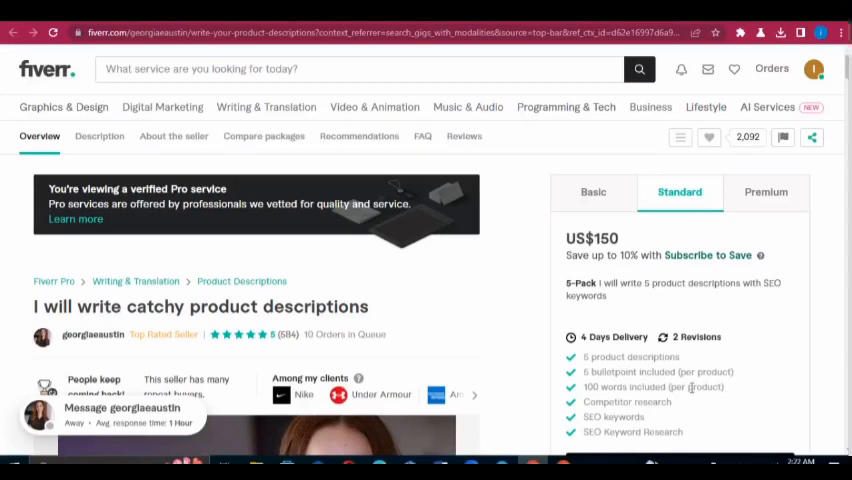
pyautogui.click(766, 192)
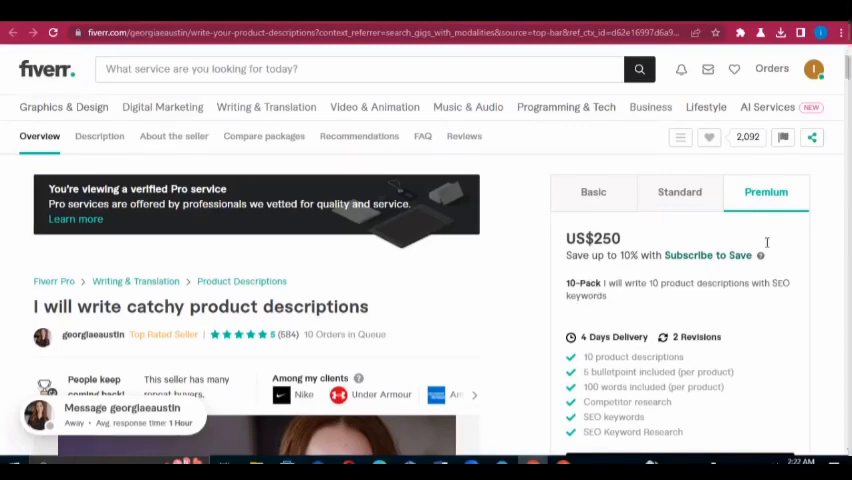
pyautogui.scroll(-3)
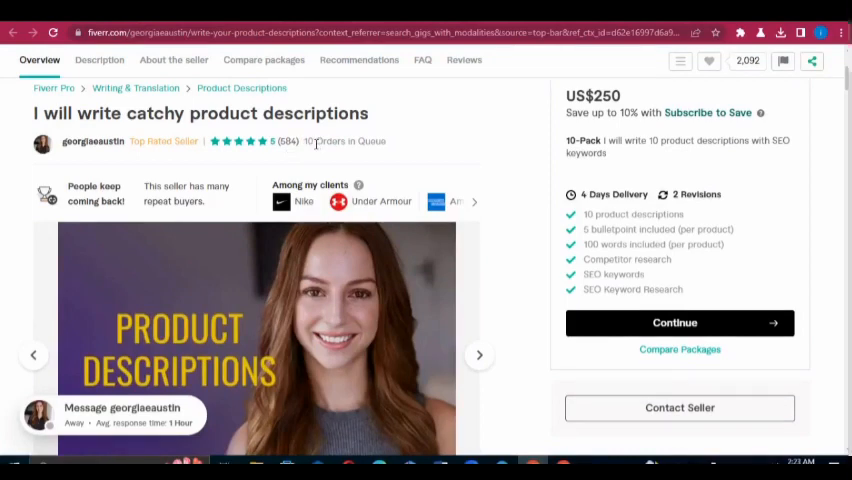
pyautogui.moveTo(393, 78)
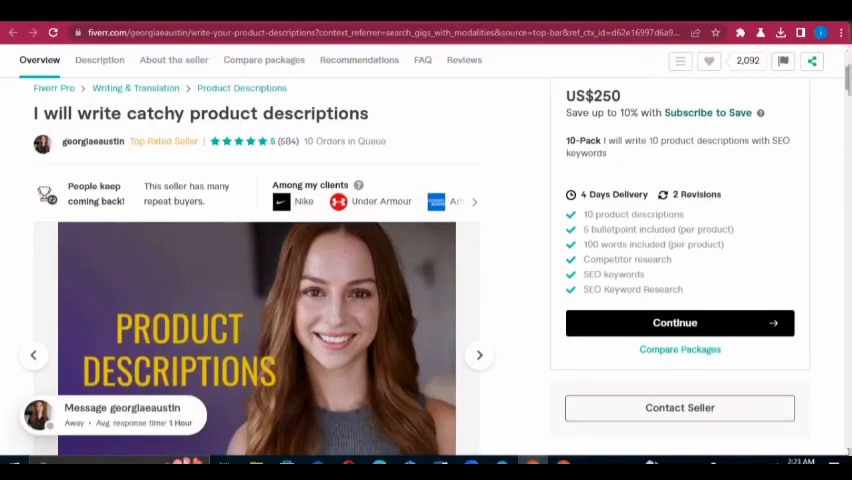
pyautogui.click(99, 59)
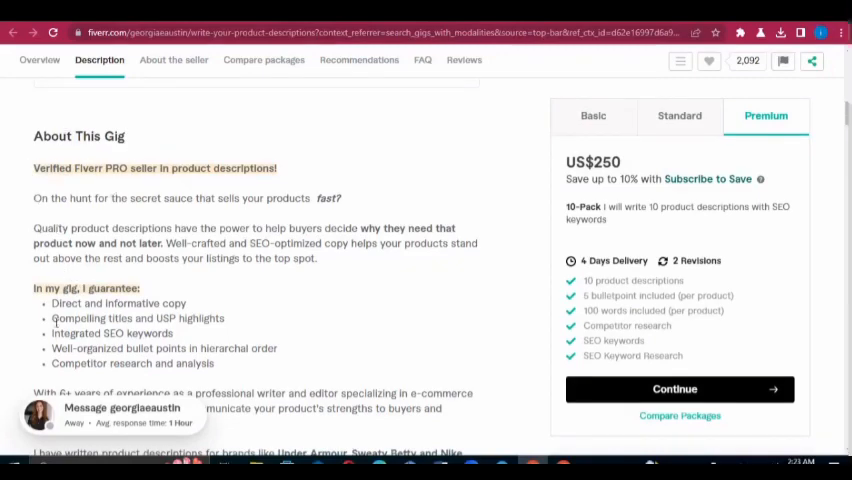
pyautogui.moveTo(407, 348)
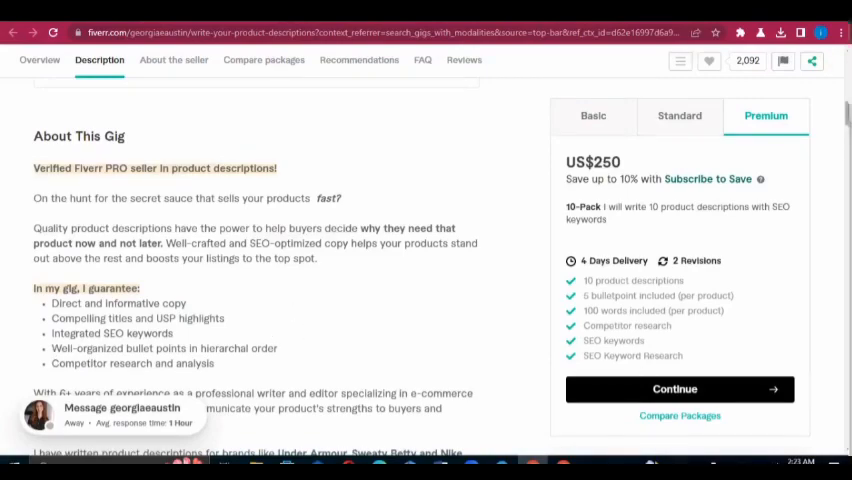
pyautogui.scroll(-3)
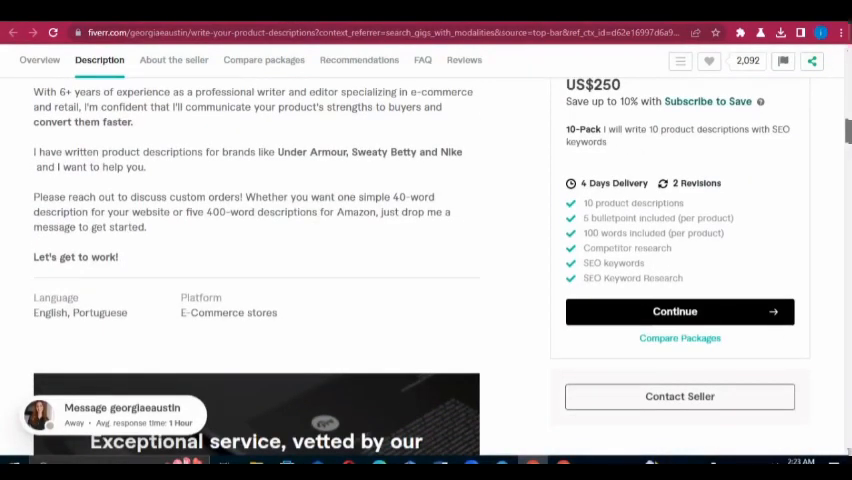
pyautogui.scroll(-3)
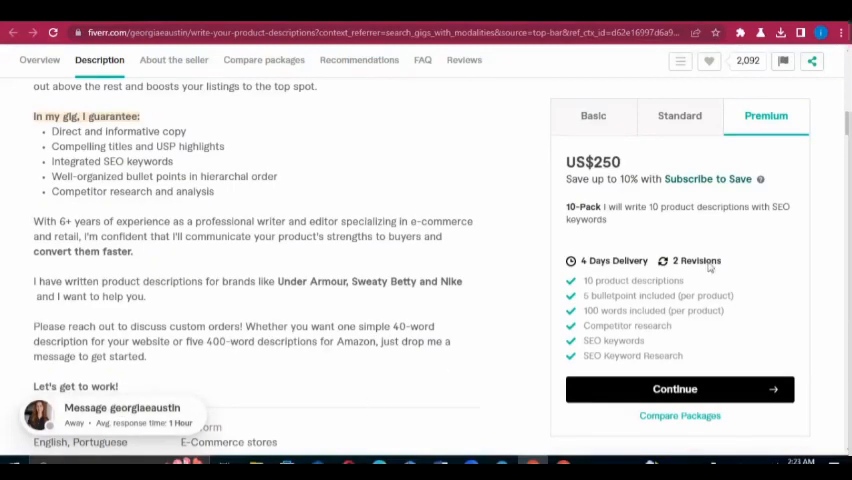
pyautogui.scroll(-3)
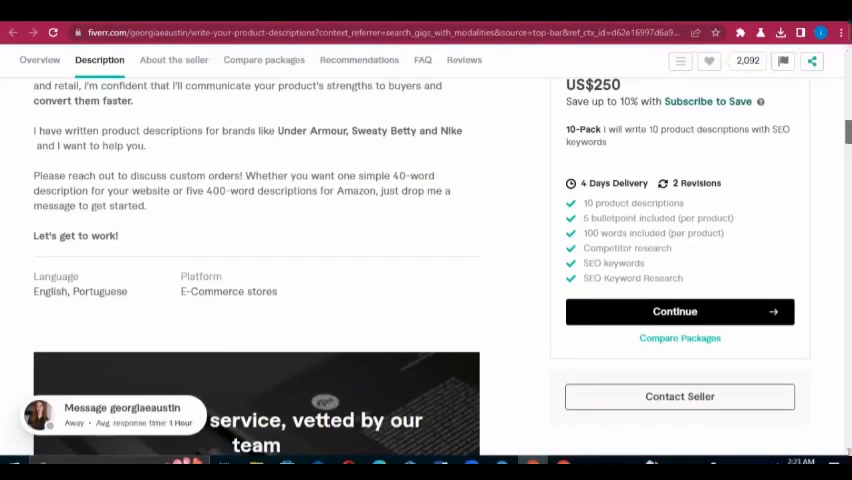
pyautogui.click(173, 59)
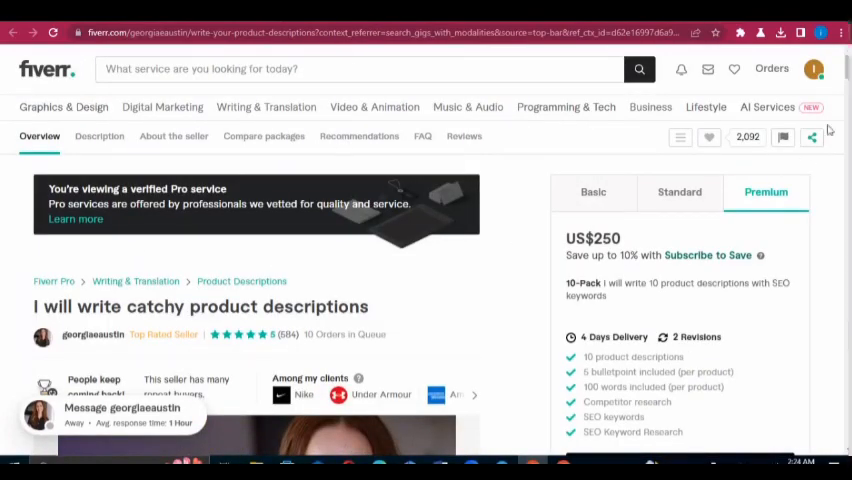
pyautogui.scroll(-3)
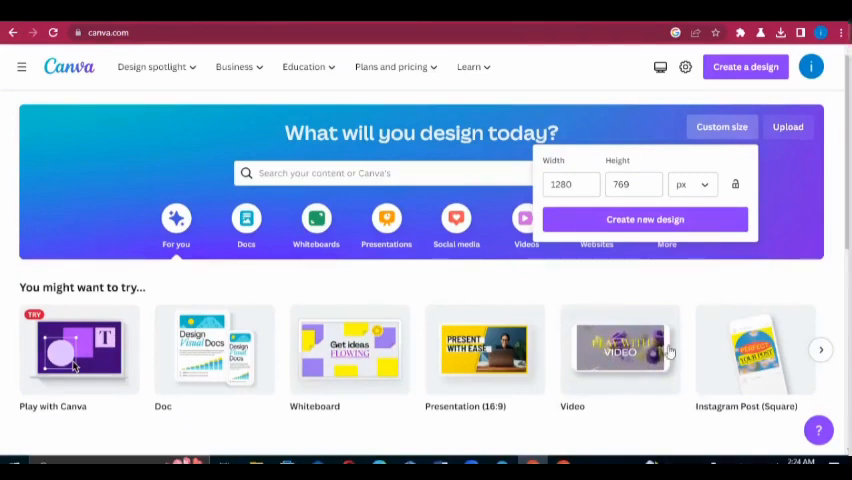
# Step: Check the Custom size unit dropdown and keep the 1280 × 769 size in pixels
pyautogui.click(570, 184)
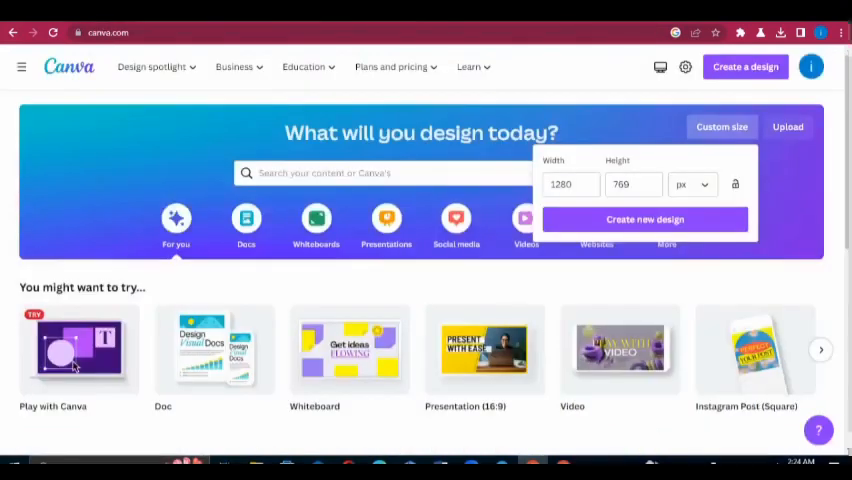
pyautogui.click(570, 184)
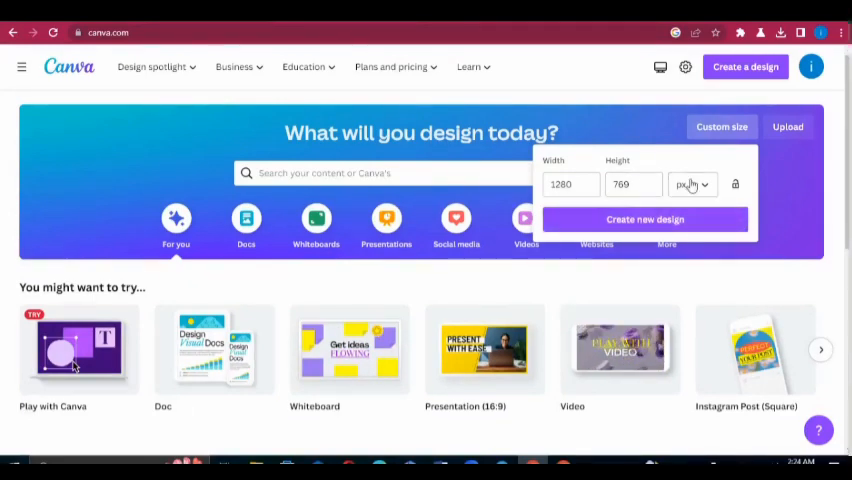
pyautogui.click(692, 184)
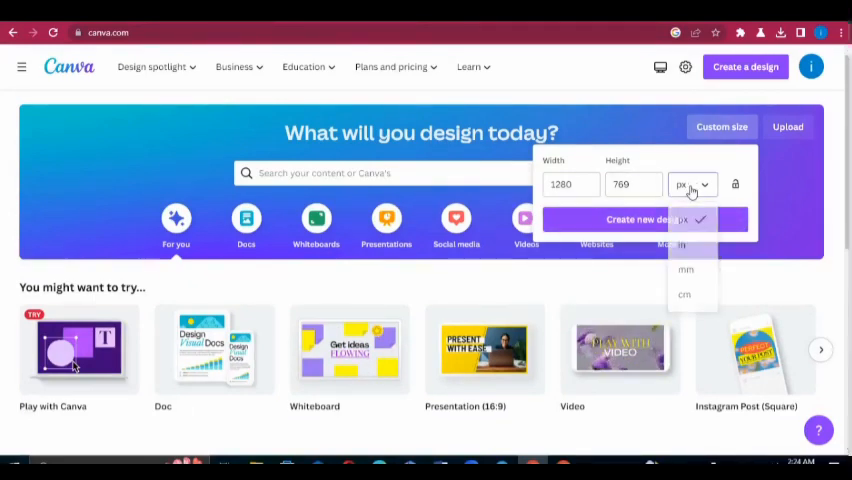
pyautogui.click(645, 219)
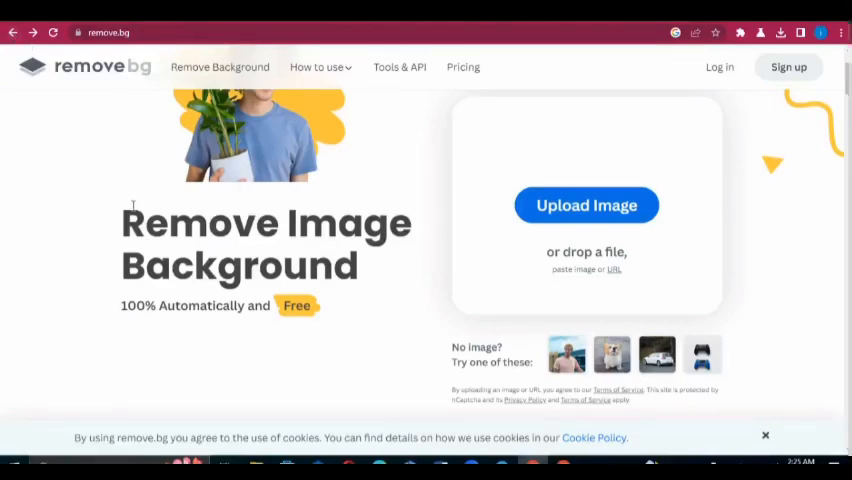
pyautogui.moveTo(184, 196)
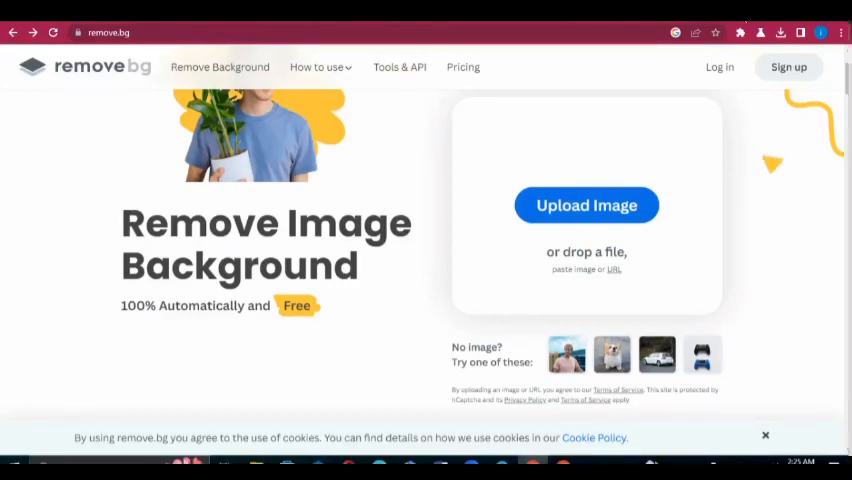
pyautogui.moveTo(825, 211)
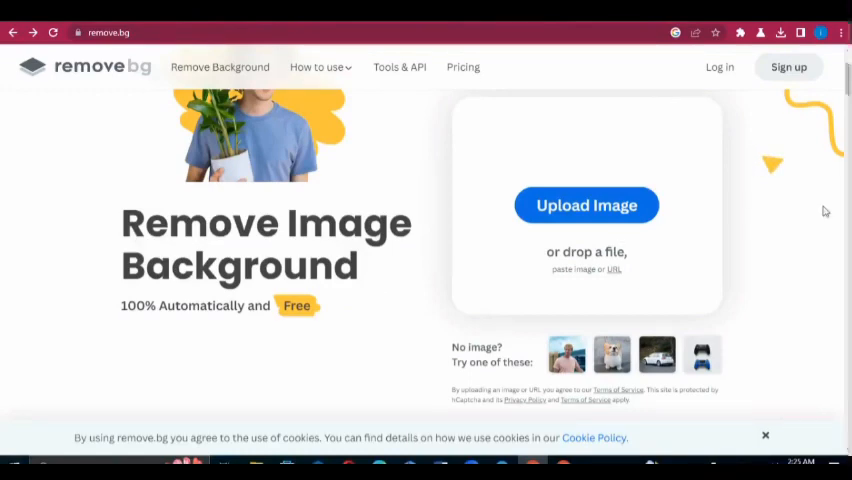
pyautogui.moveTo(586, 205)
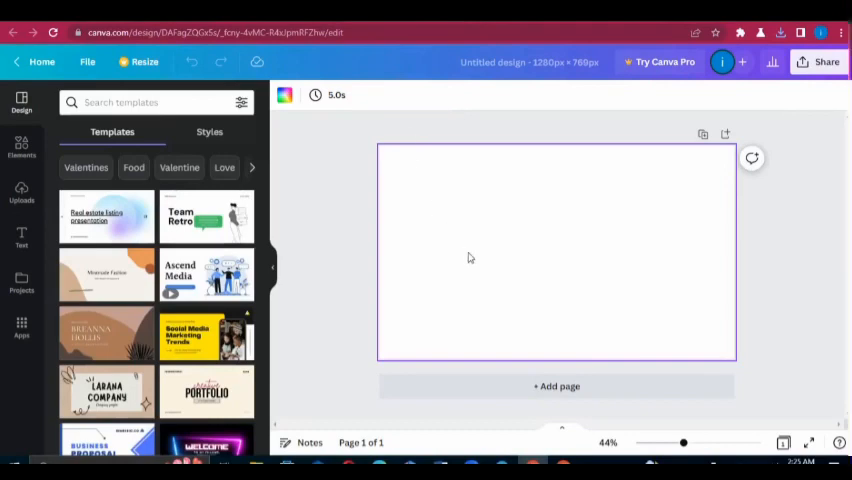
pyautogui.moveTo(443, 250)
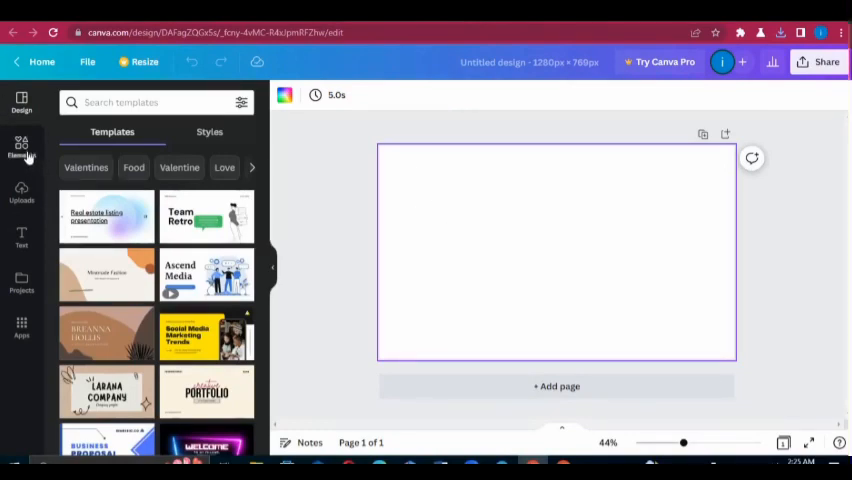
# Step: Add a rectangle shape from Elements and stretch it to fill the page
pyautogui.click(21, 147)
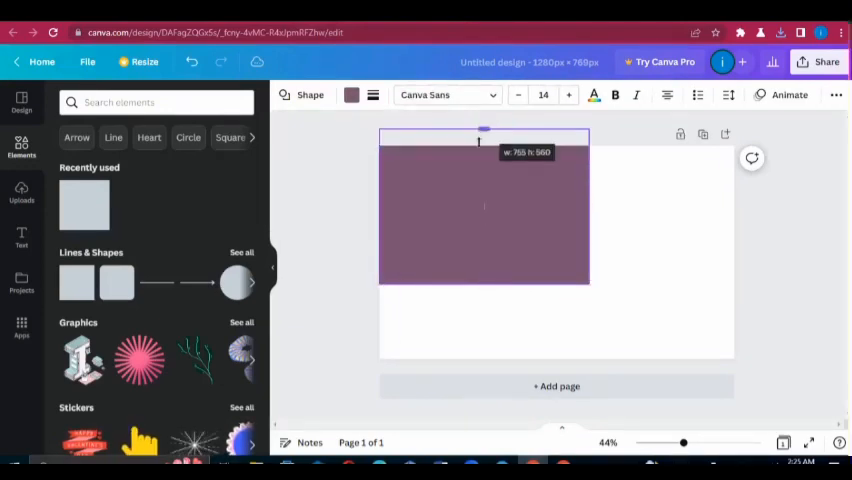
pyautogui.moveTo(590, 210); pyautogui.dragTo(693, 217)
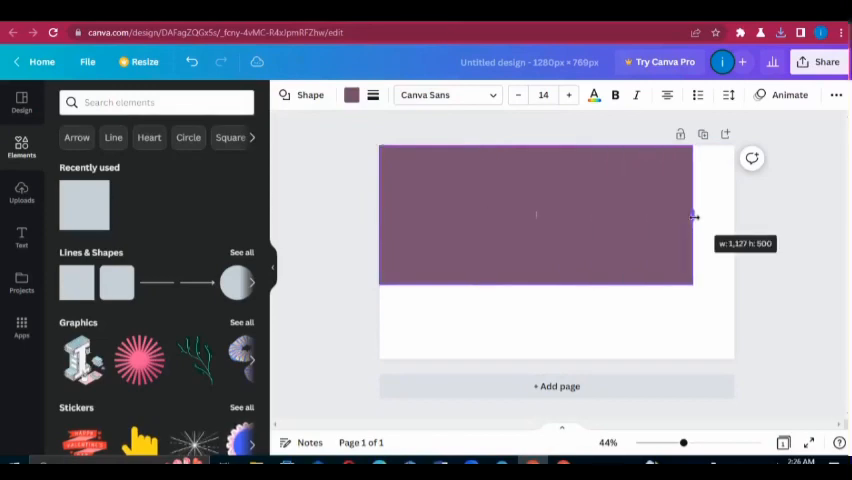
pyautogui.moveTo(691, 217); pyautogui.dragTo(735, 217)
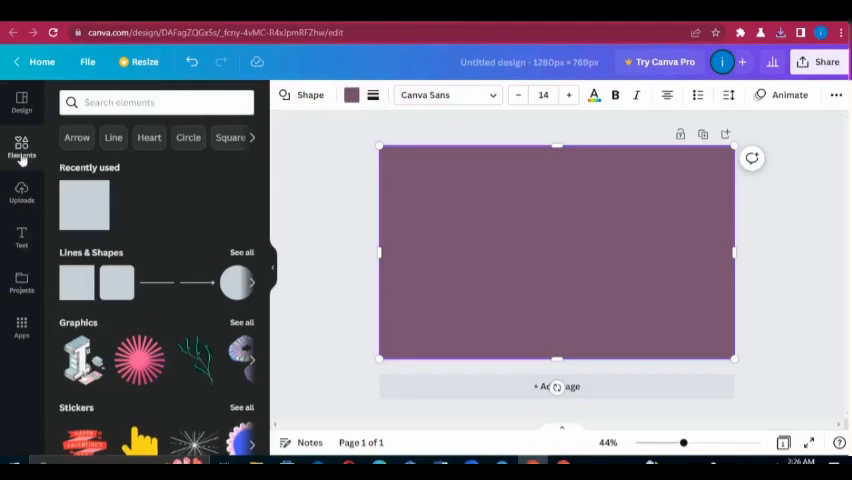
pyautogui.moveTo(351, 95)
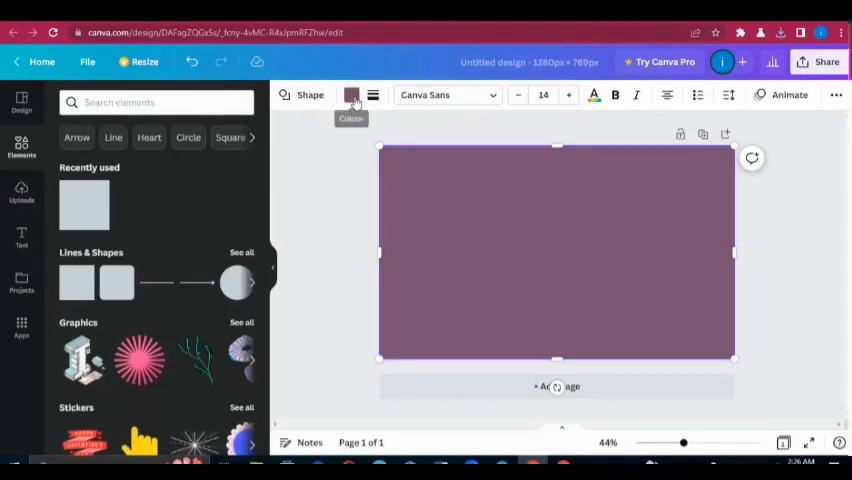
# Step: Try pink, violet and grey fills on the rectangle, then keep the original mauve
pyautogui.click(351, 95)
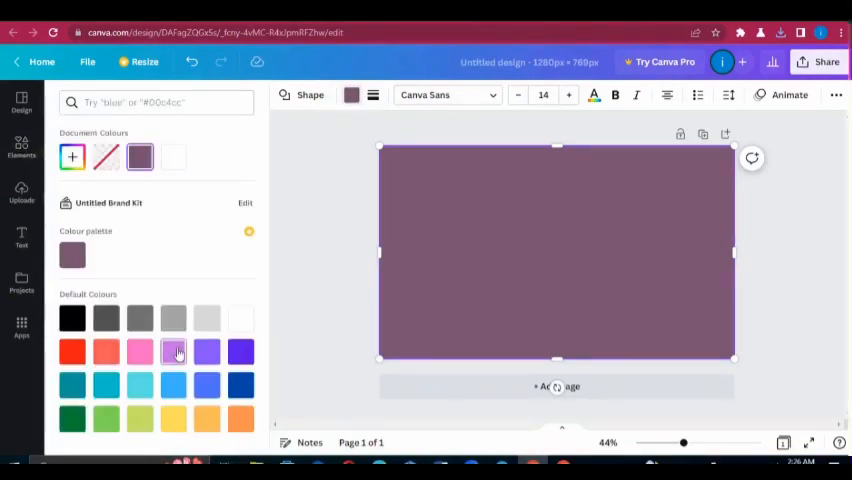
pyautogui.click(139, 351)
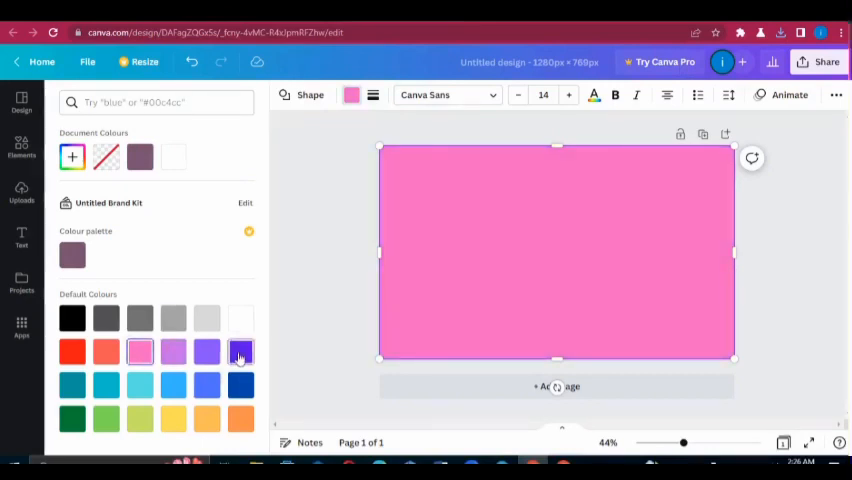
pyautogui.click(240, 351)
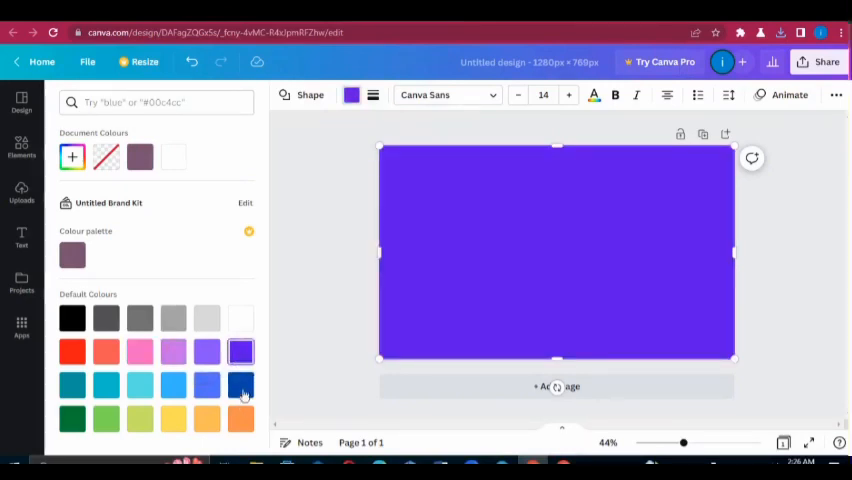
pyautogui.click(240, 385)
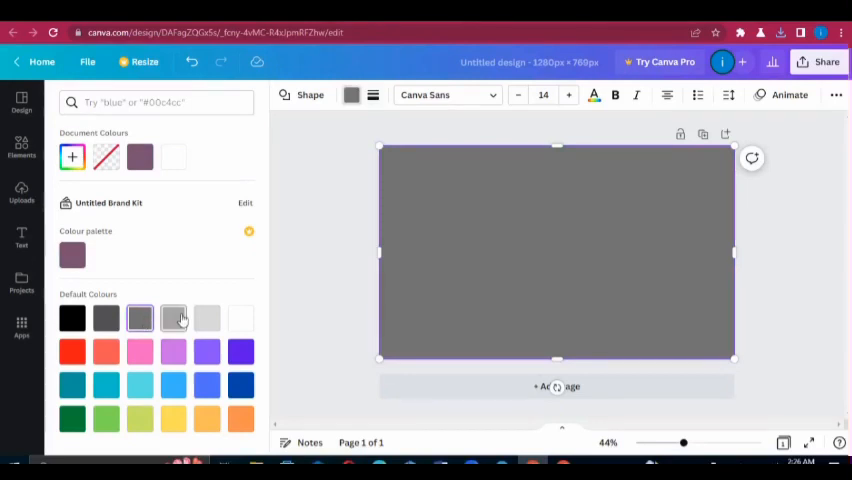
pyautogui.click(173, 318)
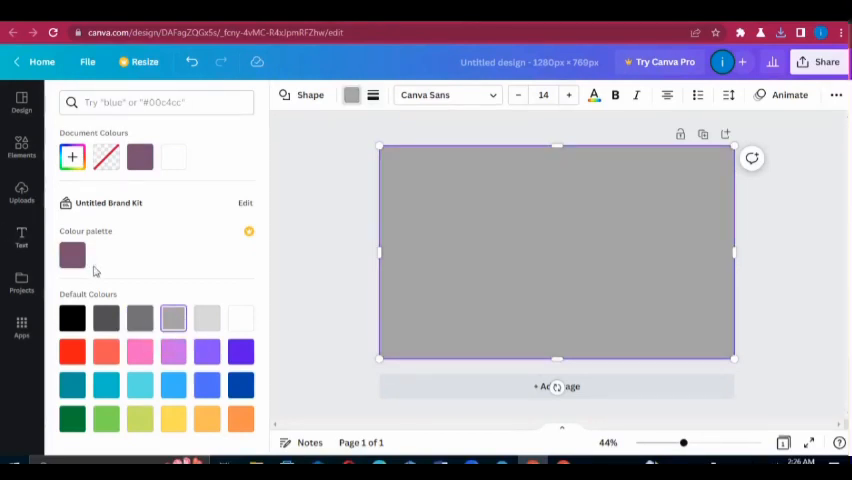
pyautogui.click(72, 257)
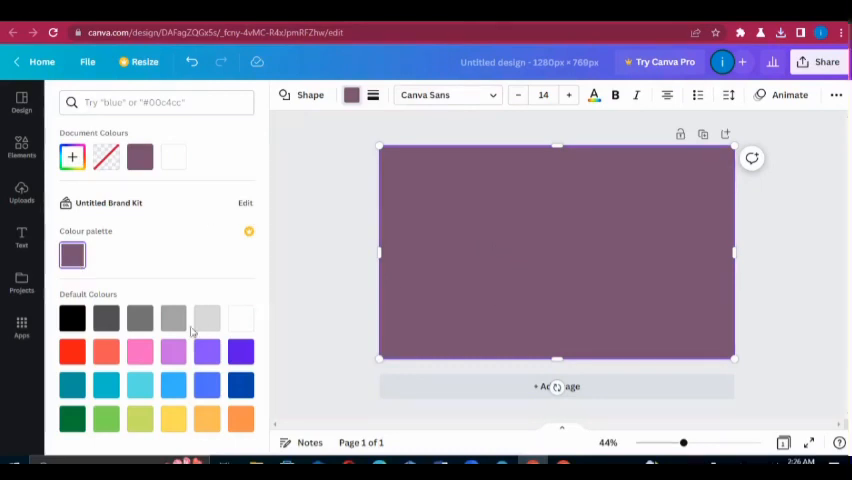
pyautogui.moveTo(278, 372)
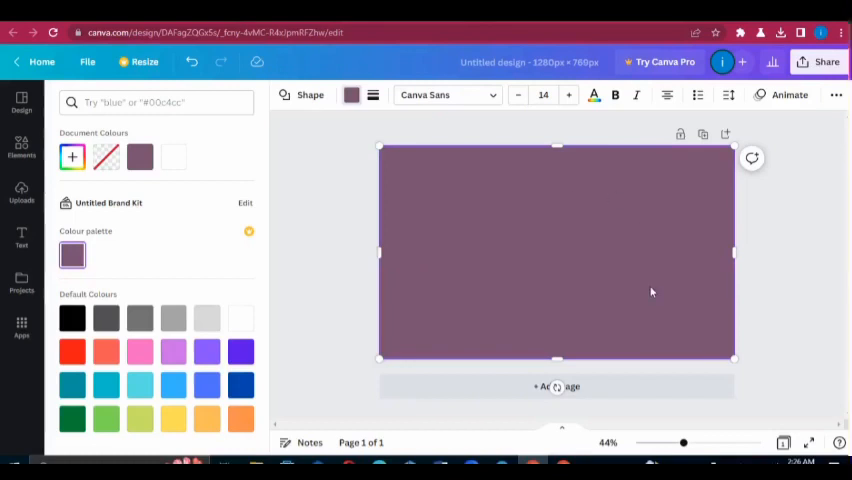
# Step: Lower the mauve rectangle's transparency to 83
pyautogui.click(836, 95)
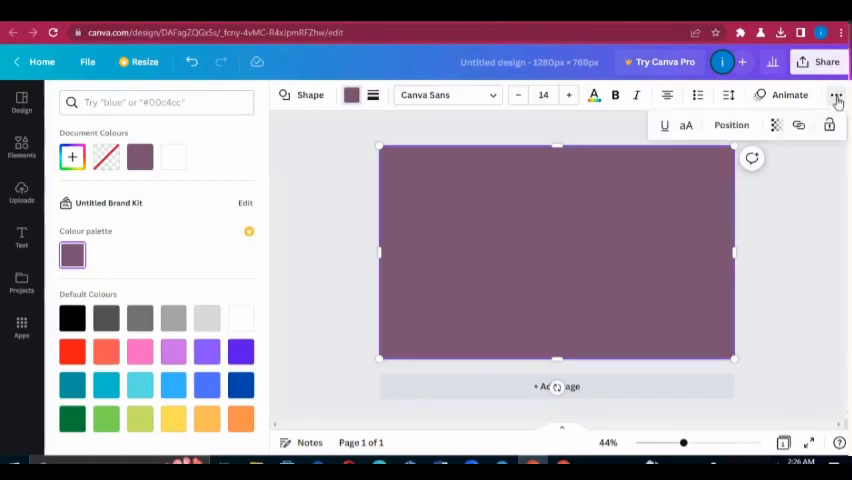
pyautogui.click(775, 125)
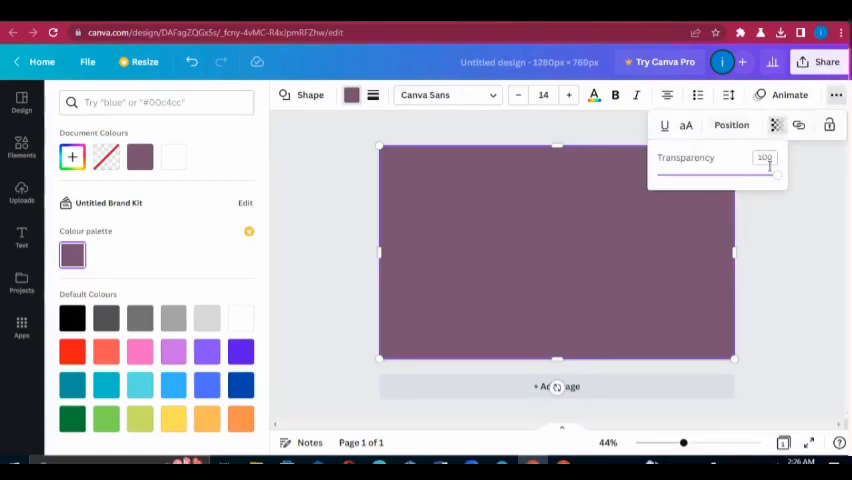
pyautogui.moveTo(778, 174); pyautogui.dragTo(758, 174)
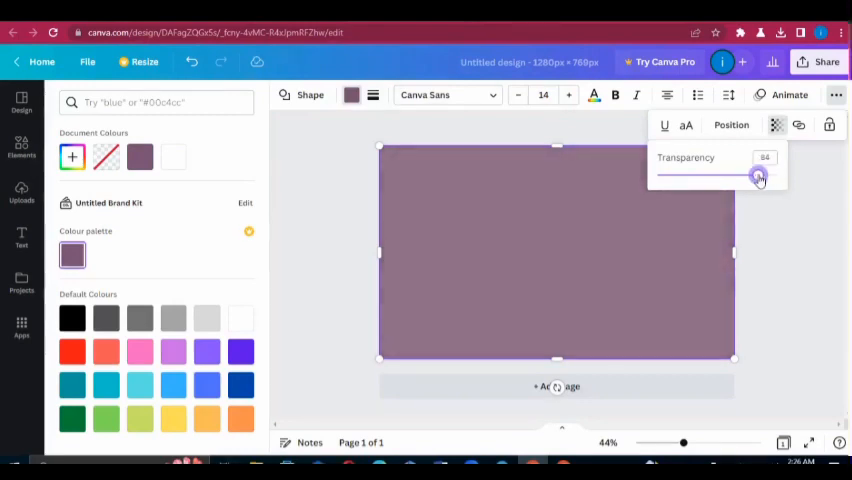
pyautogui.moveTo(760, 176); pyautogui.dragTo(758, 176)
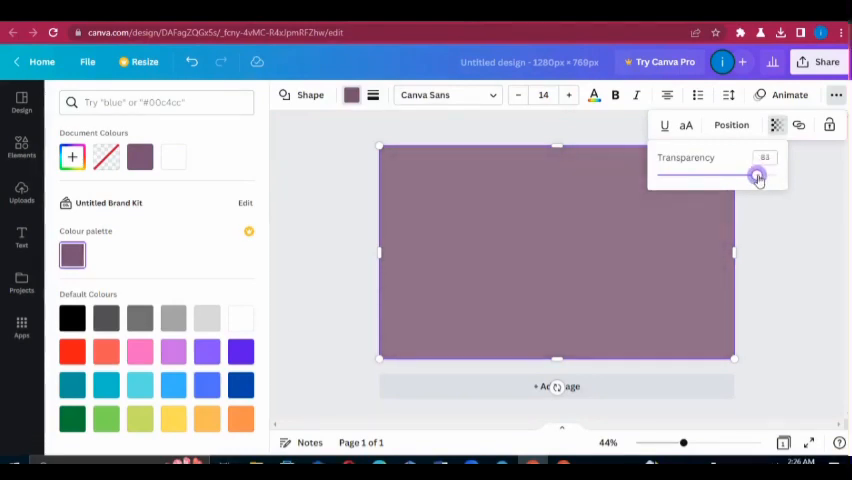
pyautogui.click(544, 207)
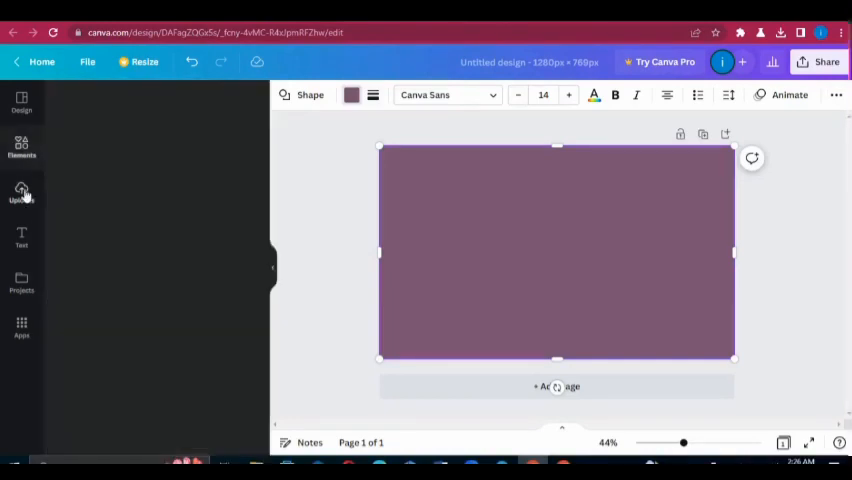
# Step: Upload the background-removed woman's photo and enlarge it across the page's right side
pyautogui.click(21, 190)
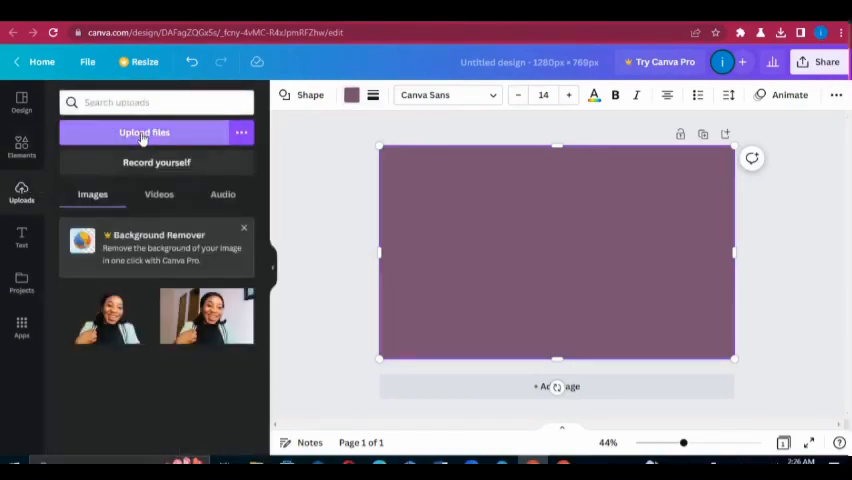
pyautogui.click(144, 132)
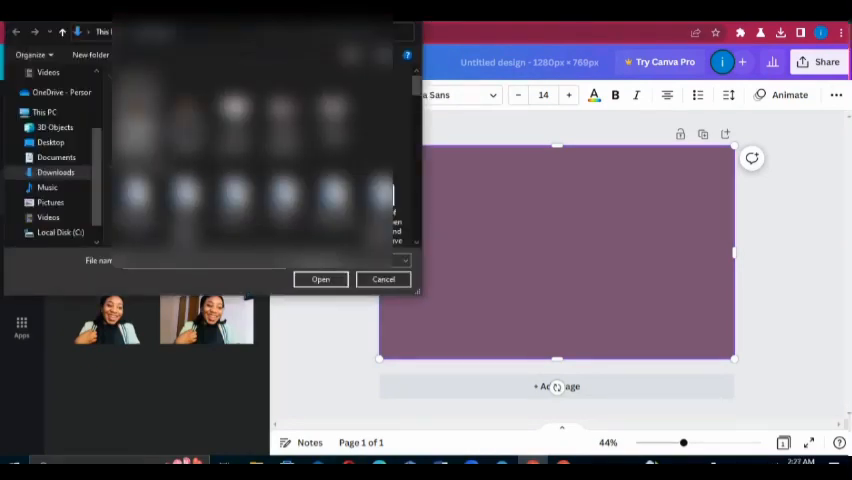
pyautogui.click(383, 279)
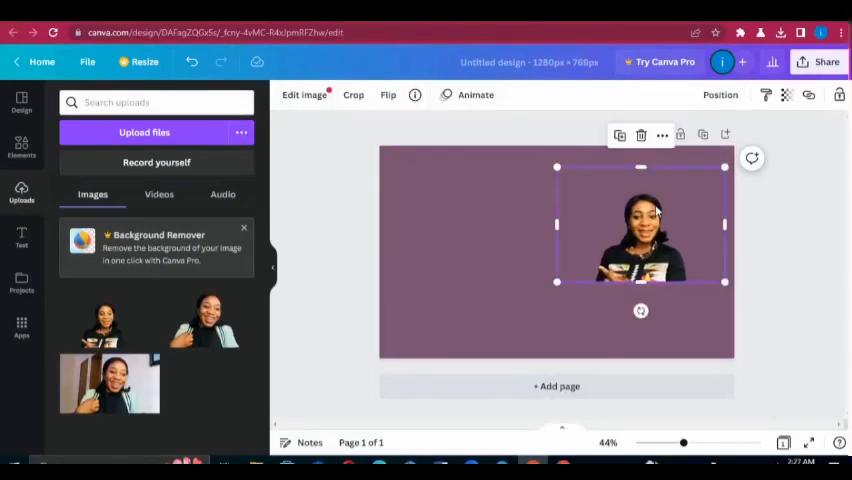
pyautogui.moveTo(640, 225); pyautogui.dragTo(650, 205)
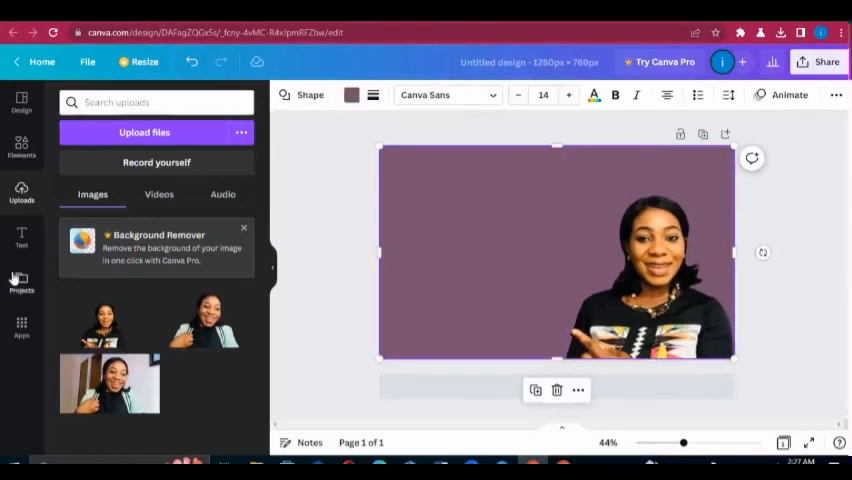
pyautogui.click(21, 237)
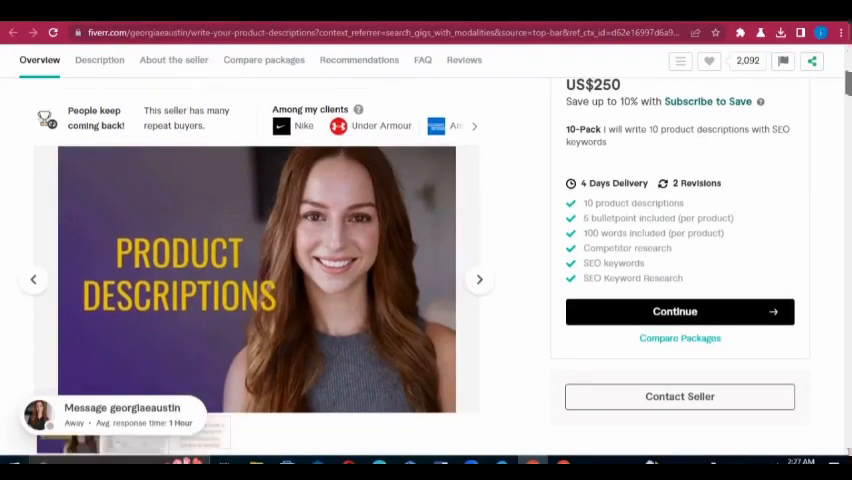
# Step: Browse the gig's gallery images, including the PRODUCT DESCRIPTIONS preview
pyautogui.scroll(-3)
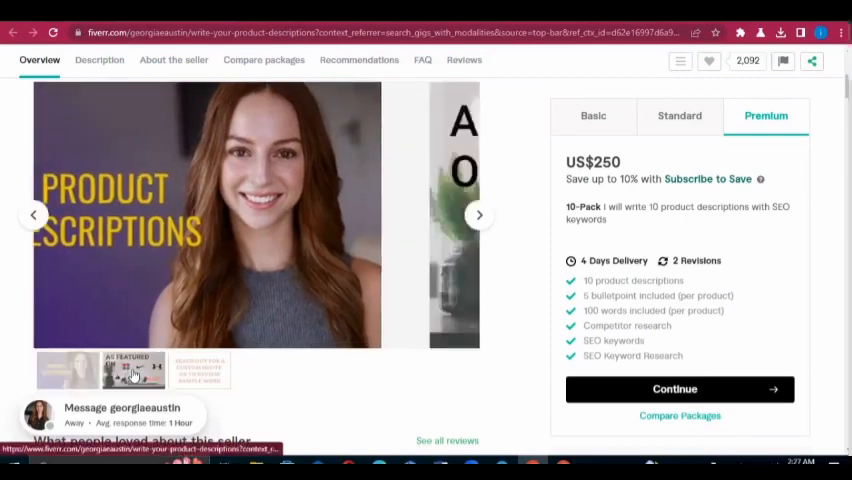
pyautogui.click(199, 371)
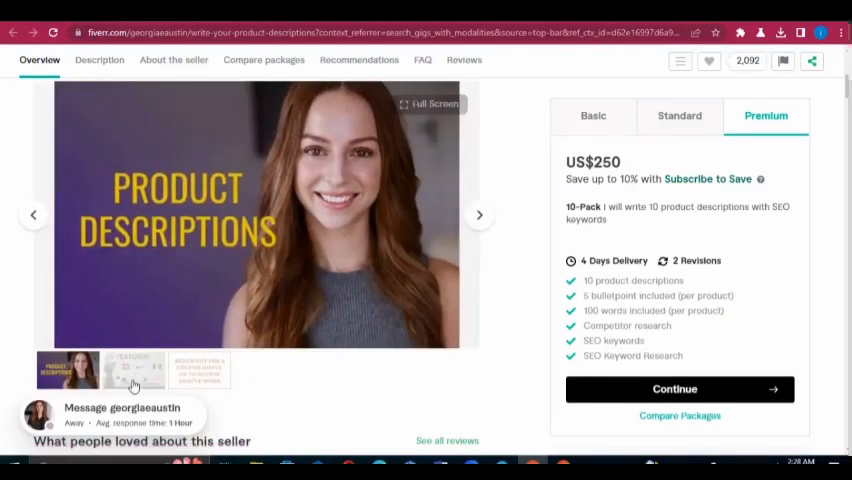
pyautogui.click(133, 370)
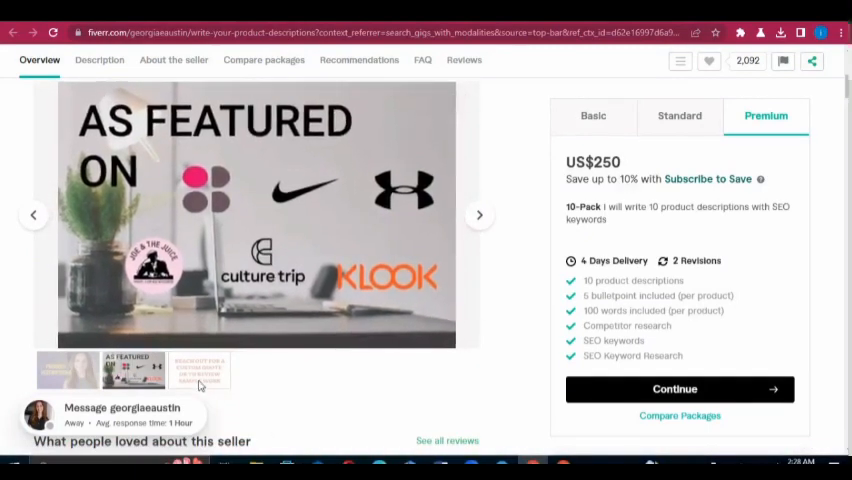
pyautogui.moveTo(198, 374)
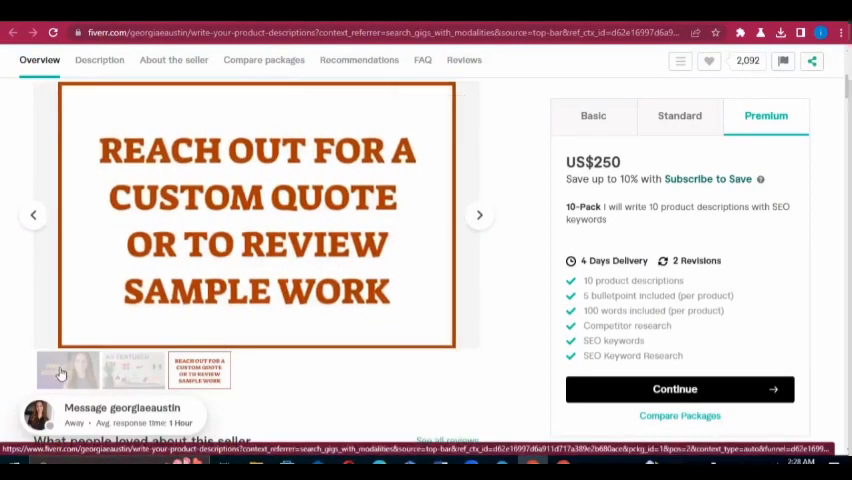
pyautogui.click(68, 370)
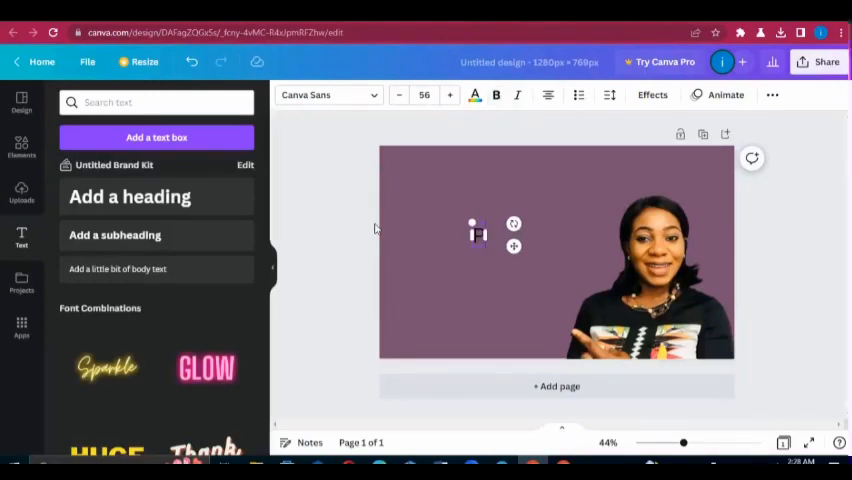
# Step: Type the PRODUCT DESCRIPTIONS heading and change its font to Noto Serif
pyautogui.write('PRODUCT DESCRIPTIONS')
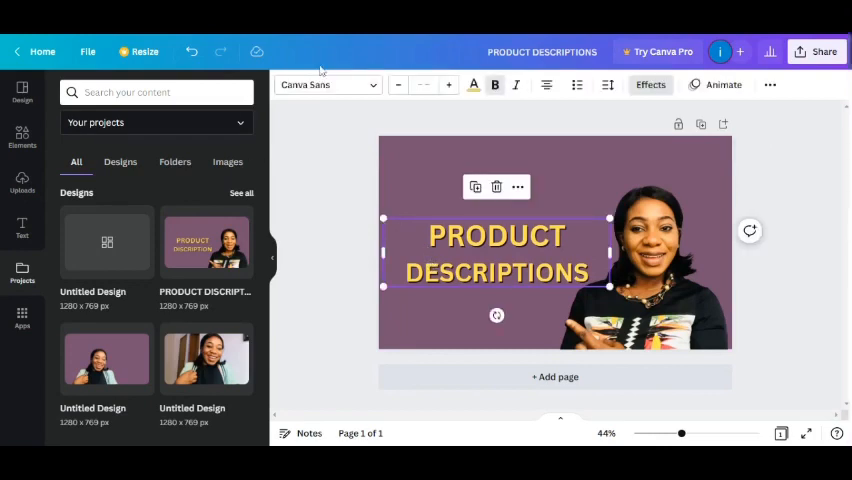
pyautogui.click(325, 84)
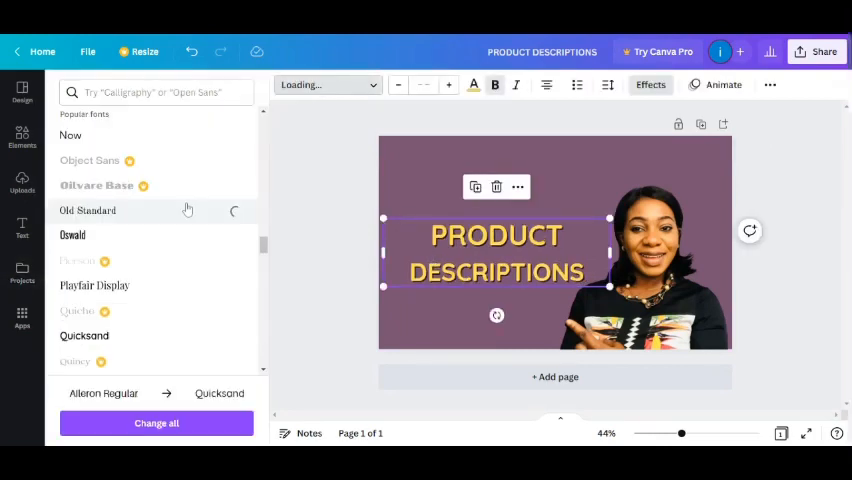
pyautogui.click(87, 210)
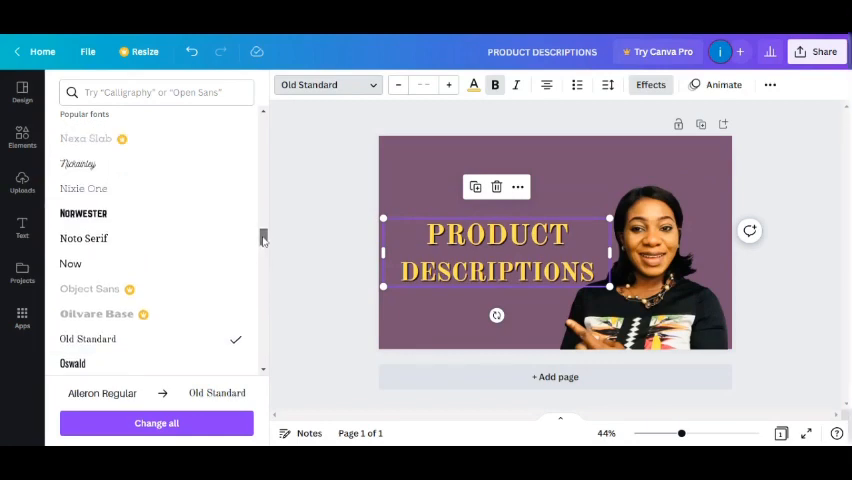
pyautogui.click(84, 238)
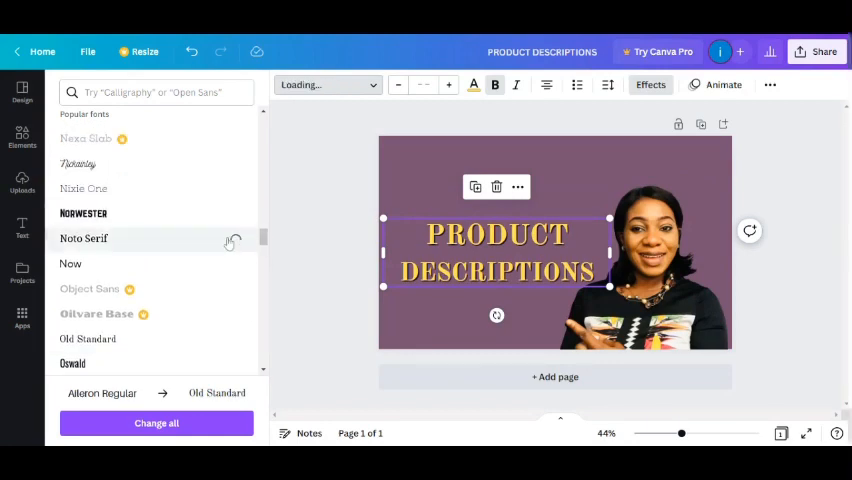
pyautogui.click(84, 238)
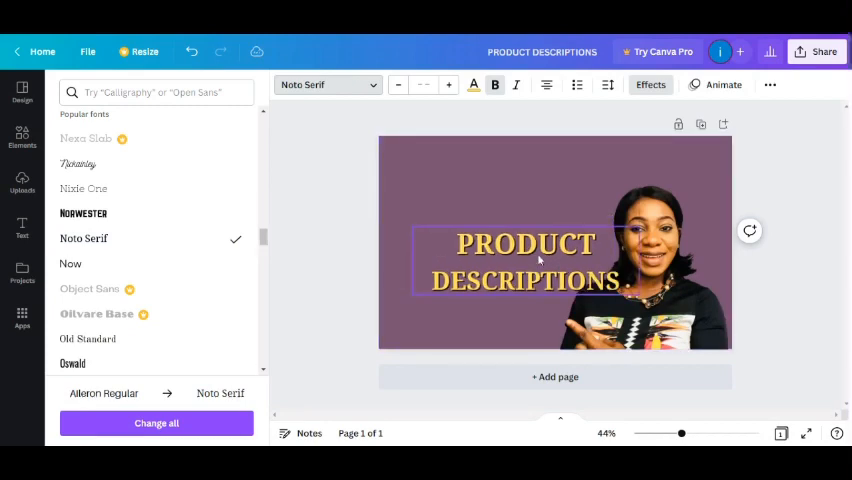
pyautogui.click(530, 263)
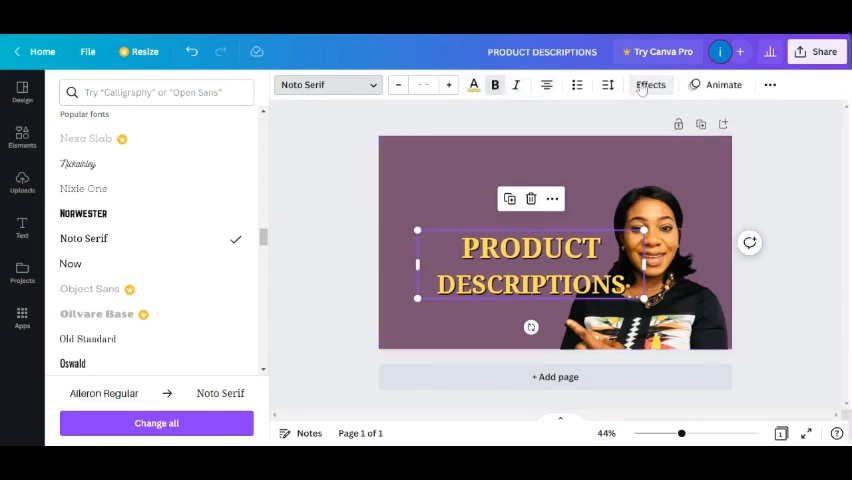
# Step: Try the Lift effect, then apply a Shadow with offset 57 and blur 85
pyautogui.click(651, 84)
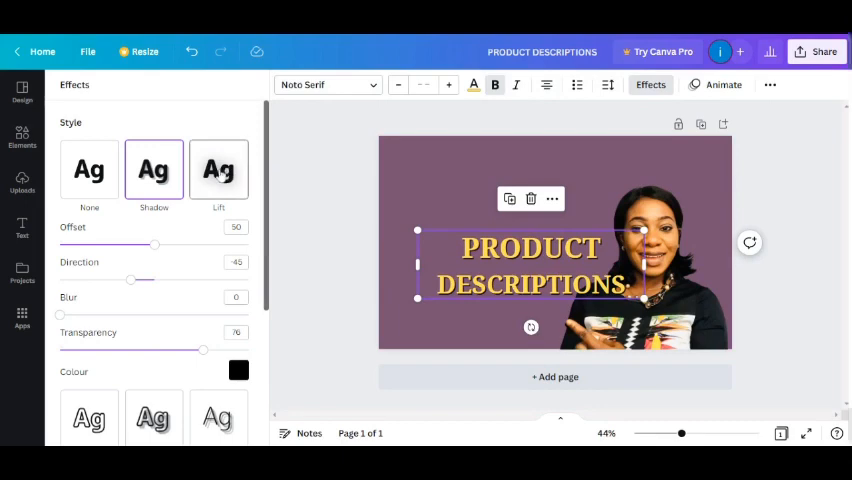
pyautogui.click(218, 169)
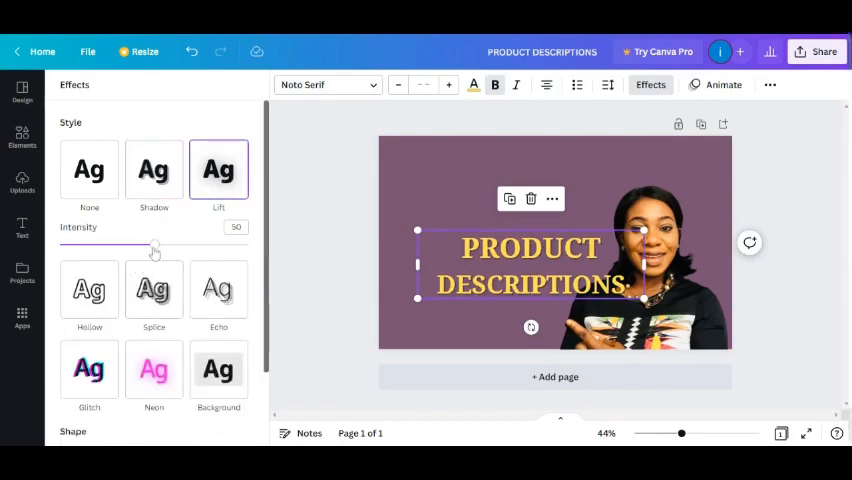
pyautogui.moveTo(155, 245); pyautogui.dragTo(243, 245)
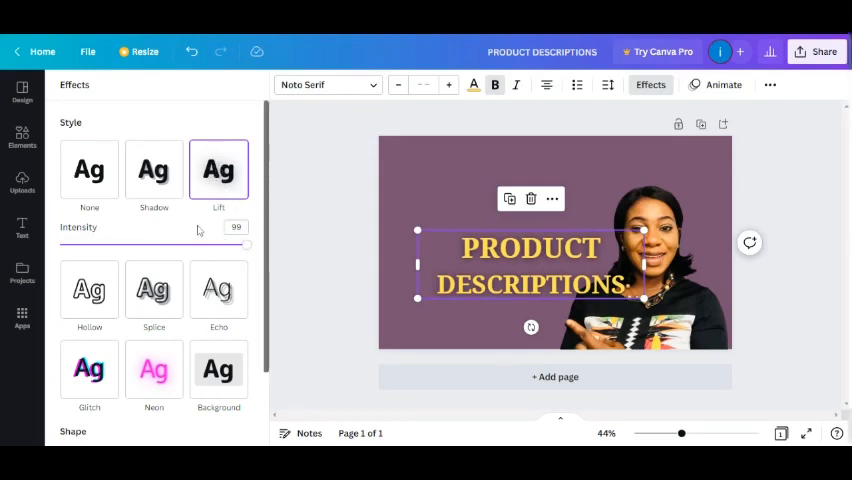
pyautogui.click(154, 169)
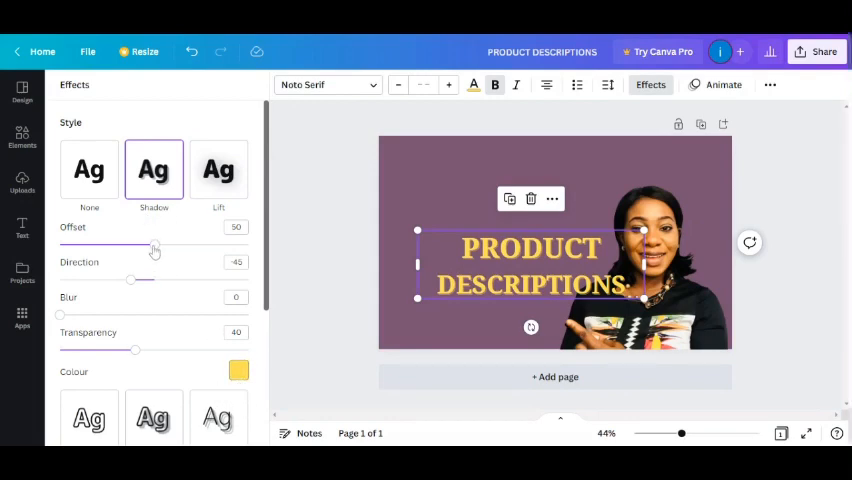
pyautogui.moveTo(152, 245); pyautogui.dragTo(207, 245)
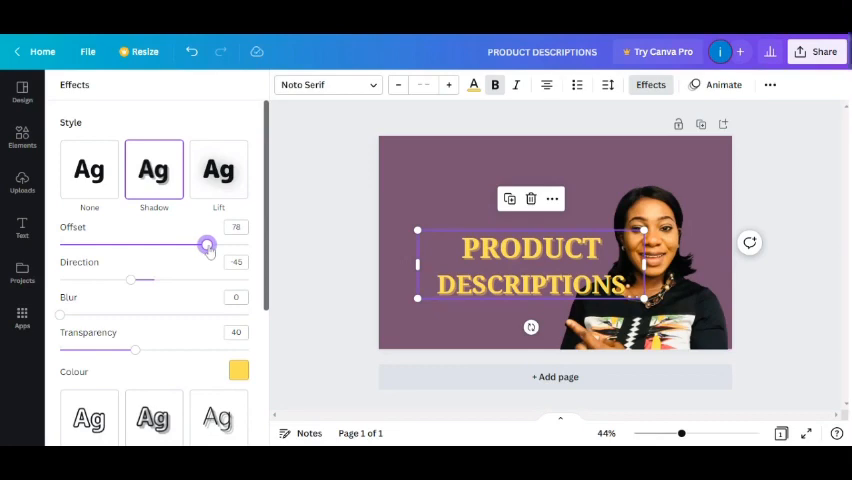
pyautogui.moveTo(206, 246); pyautogui.dragTo(168, 246)
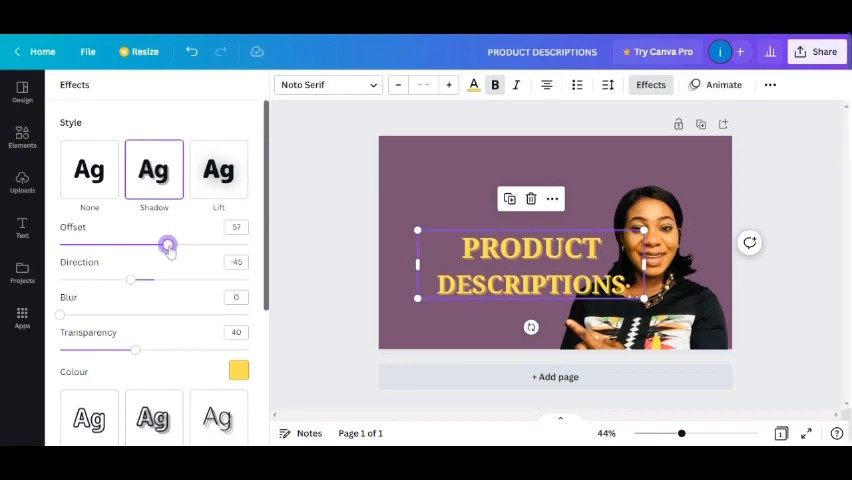
pyautogui.moveTo(60, 313); pyautogui.dragTo(116, 313)
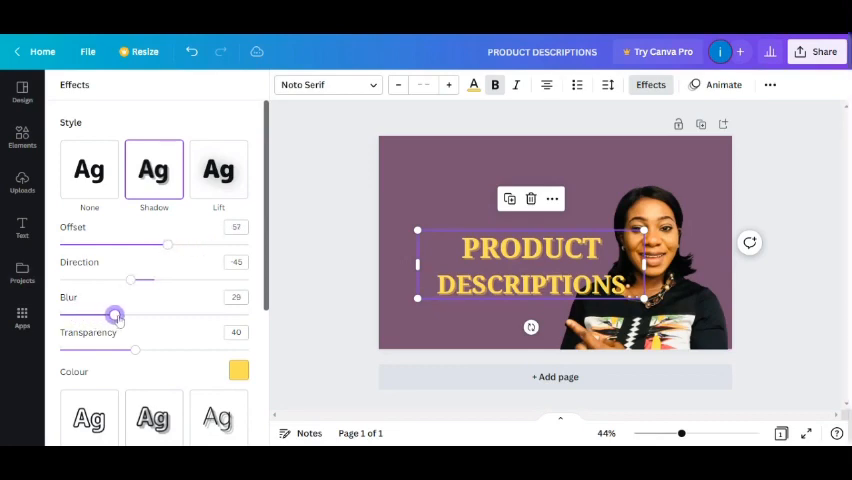
pyautogui.moveTo(115, 314); pyautogui.dragTo(218, 314)
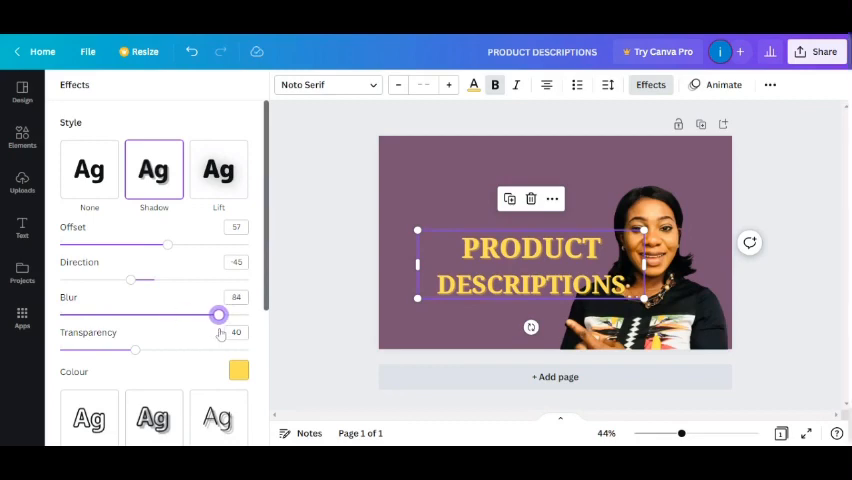
pyautogui.moveTo(219, 314); pyautogui.dragTo(222, 314)
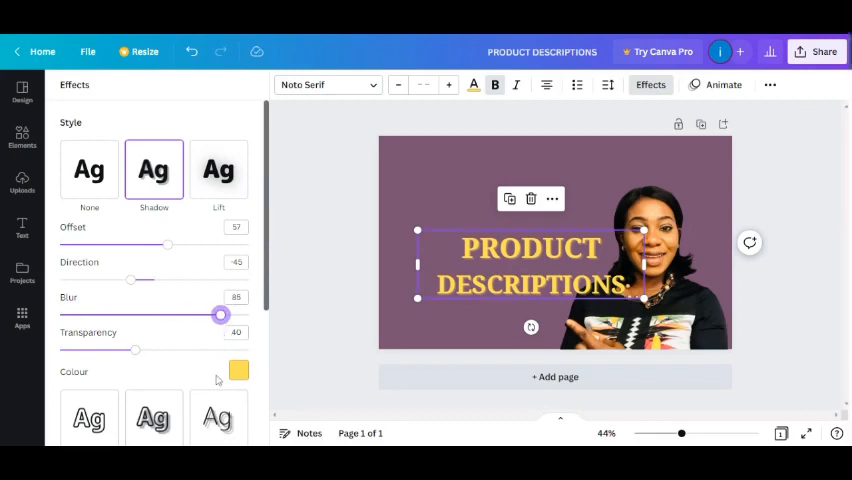
# Step: Make the heading's shadow black, 55 transparency, and angle its direction to about -132
pyautogui.click(238, 370)
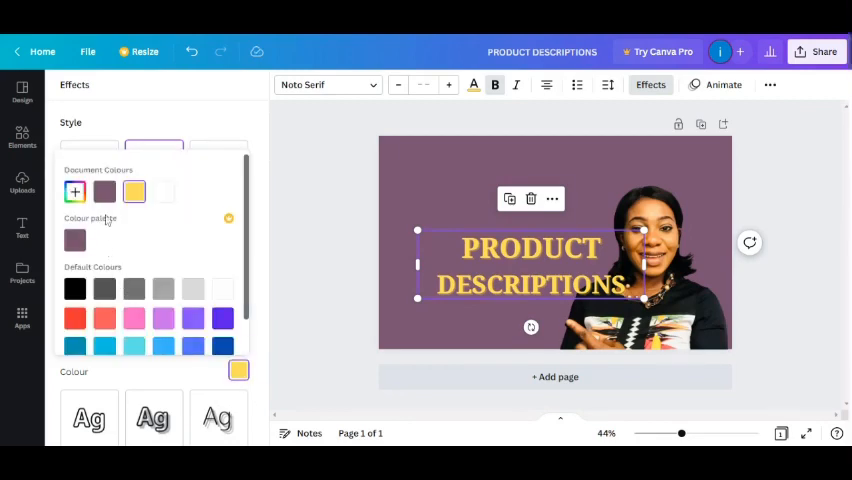
pyautogui.click(104, 192)
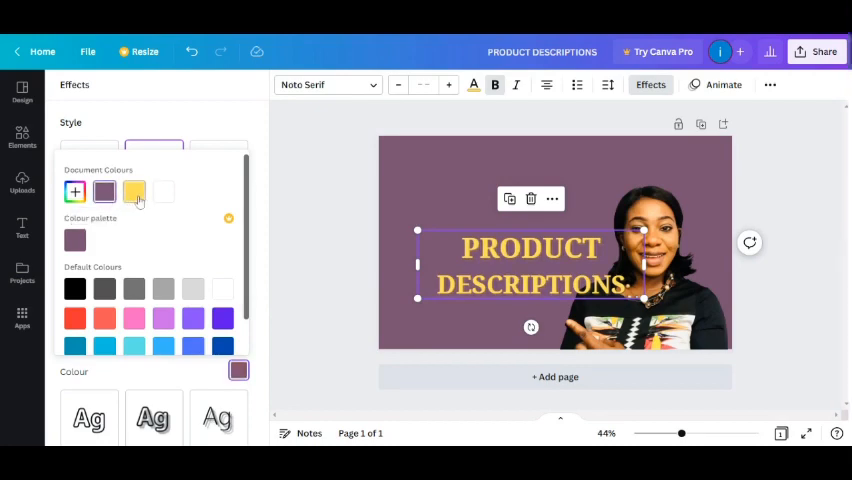
pyautogui.click(75, 289)
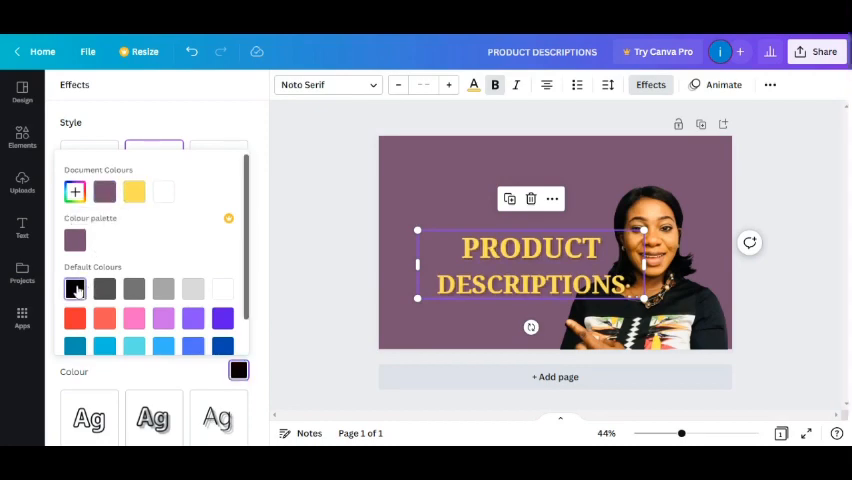
pyautogui.click(75, 288)
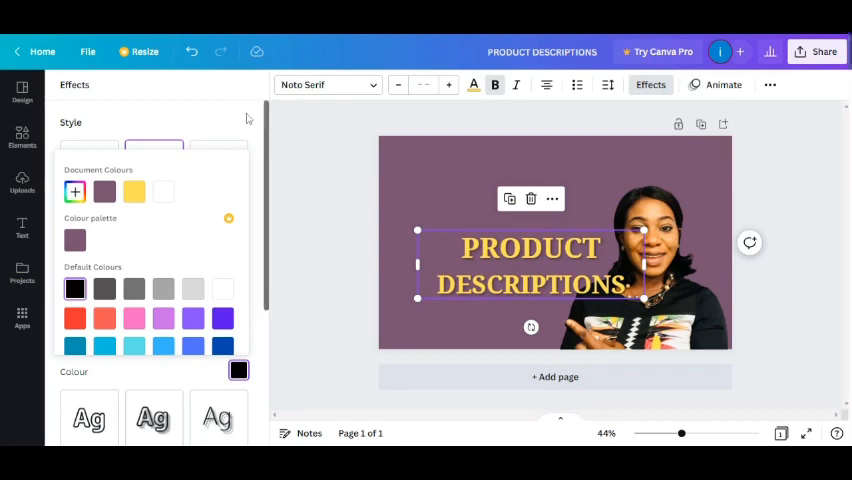
pyautogui.click(154, 169)
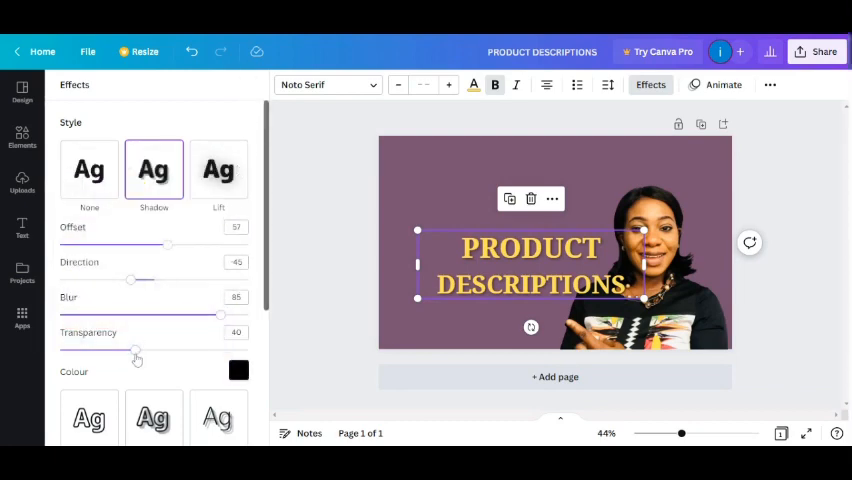
pyautogui.moveTo(135, 343); pyautogui.dragTo(233, 343)
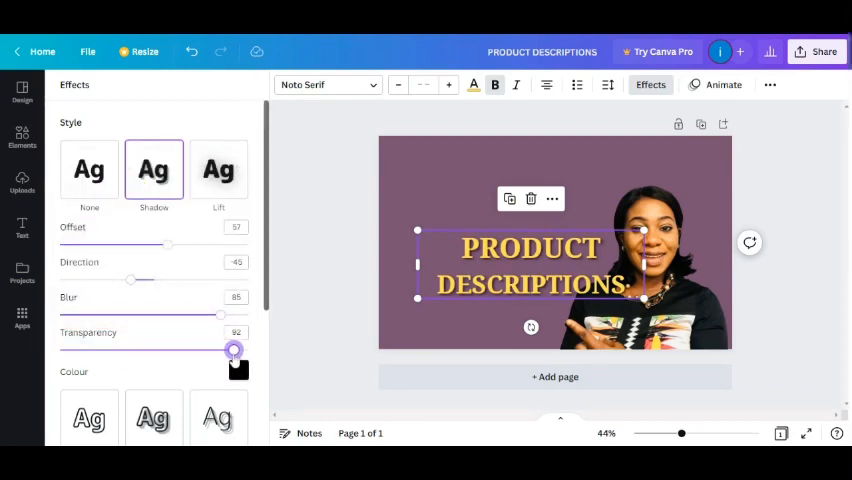
pyautogui.moveTo(233, 350); pyautogui.dragTo(164, 350)
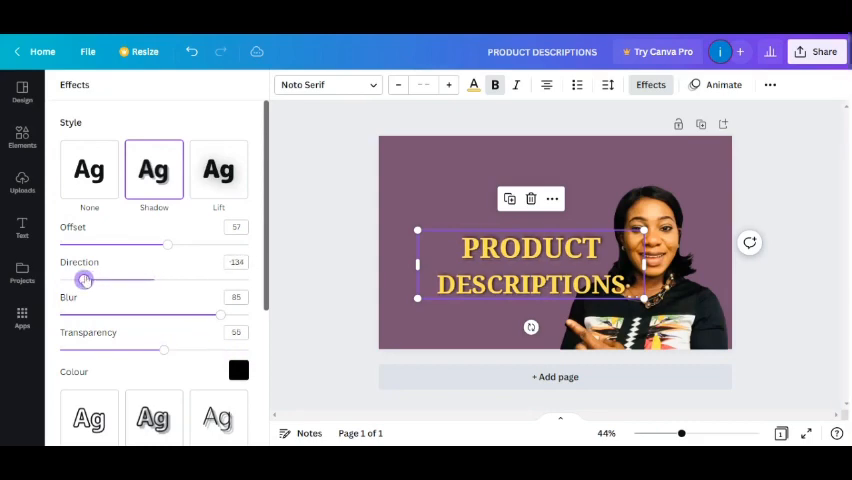
pyautogui.moveTo(85, 279); pyautogui.dragTo(83, 279)
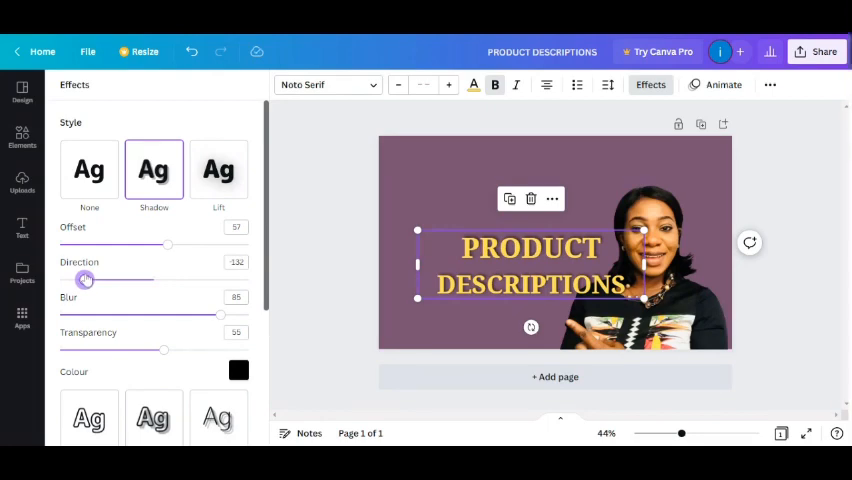
pyautogui.click(22, 272)
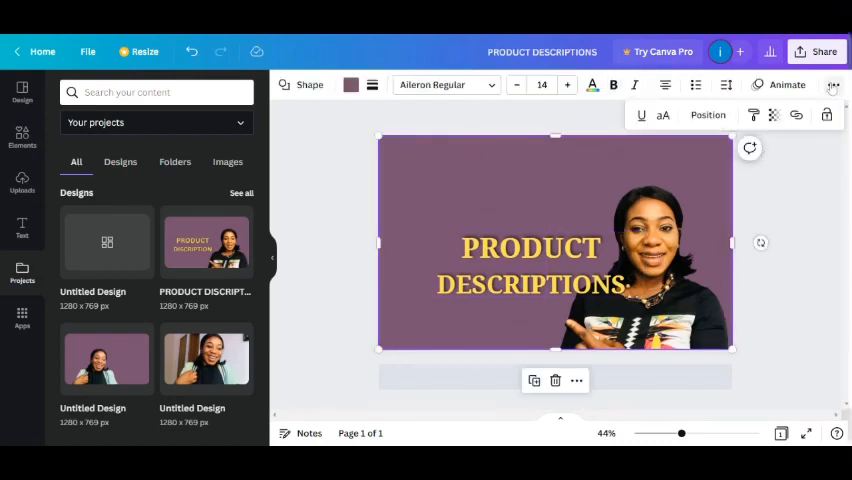
# Step: Download the thumbnail design from Share as a PNG file
pyautogui.click(822, 51)
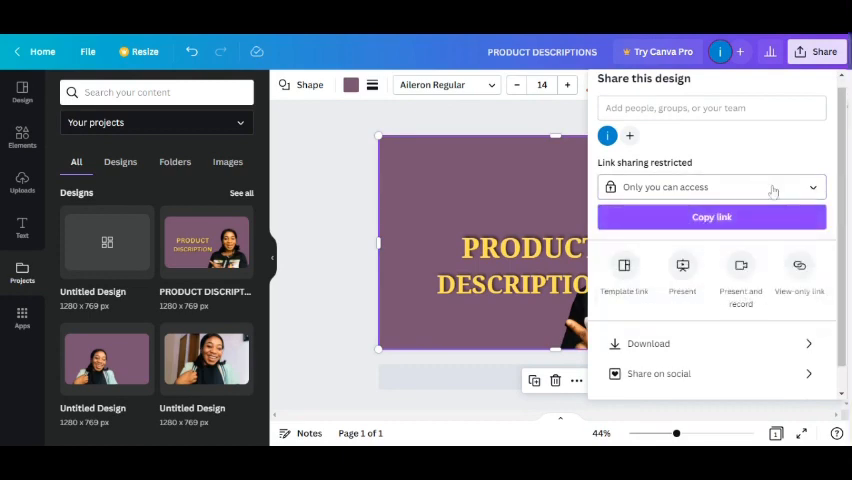
pyautogui.click(647, 343)
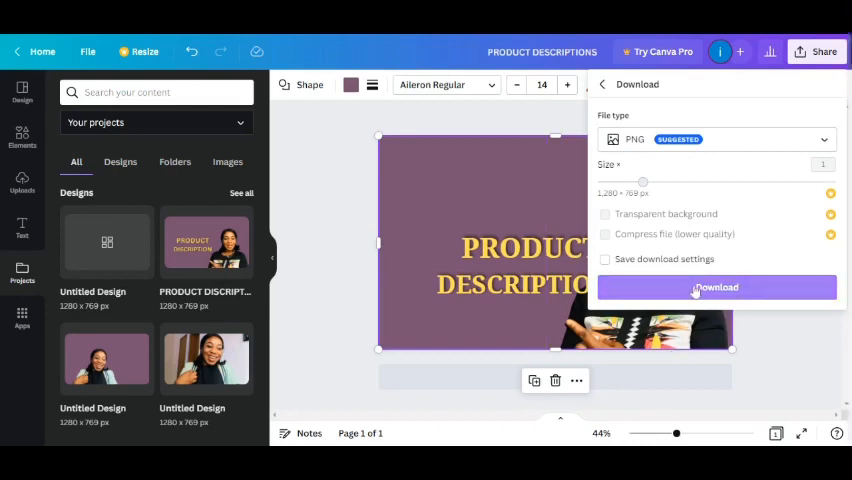
pyautogui.click(716, 287)
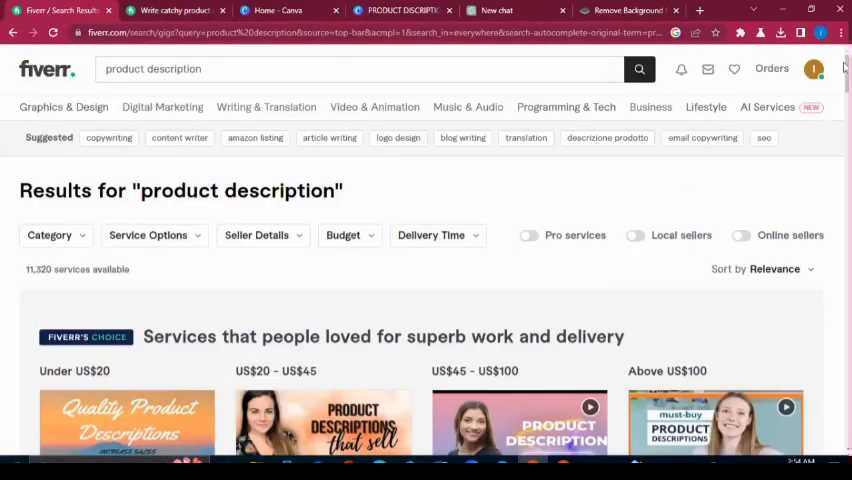
# Step: Scroll down through the Fiverr 'product description' search results
pyautogui.scroll(-3)
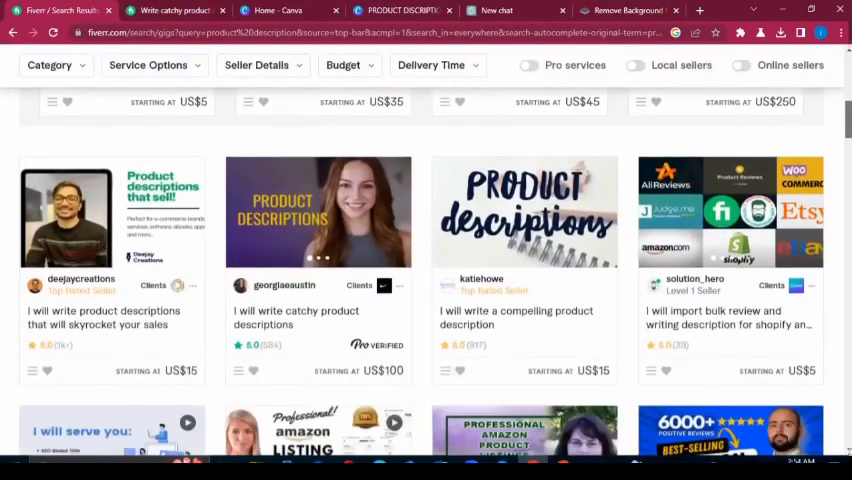
pyautogui.scroll(-3)
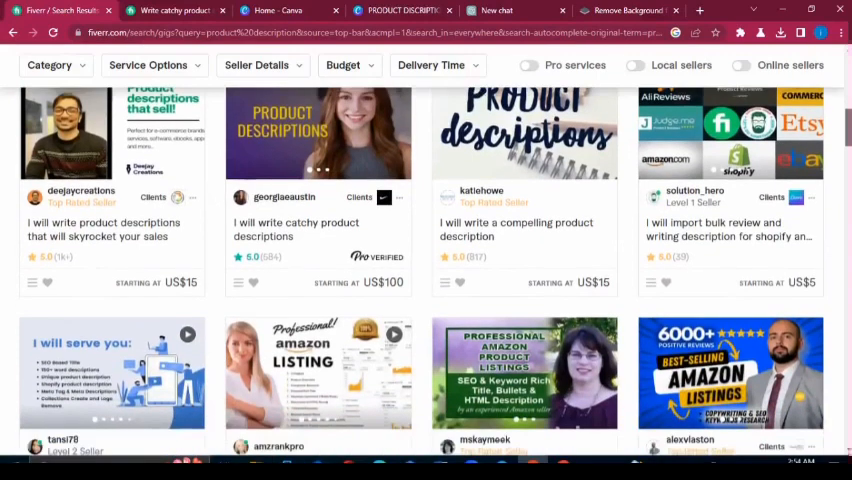
pyautogui.scroll(-3)
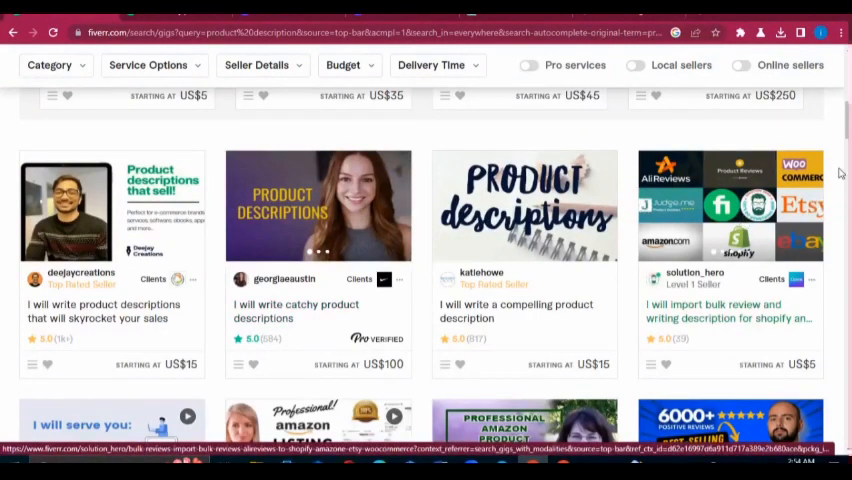
pyautogui.scroll(-3)
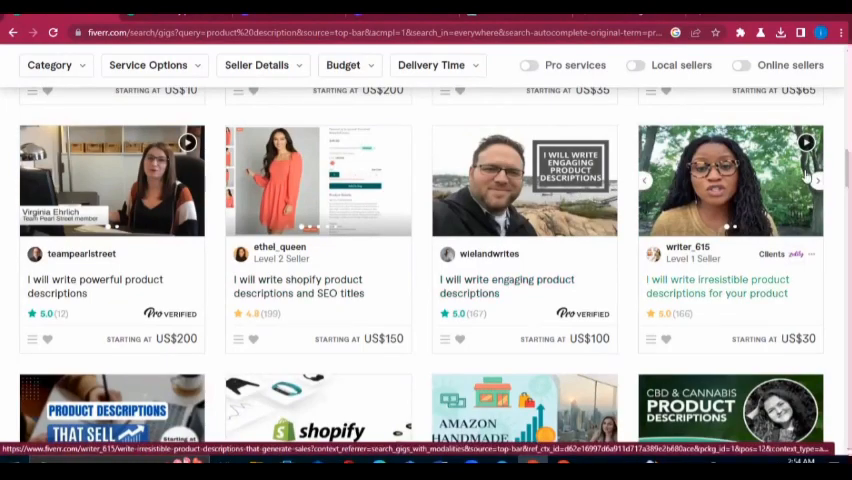
pyautogui.scroll(-3)
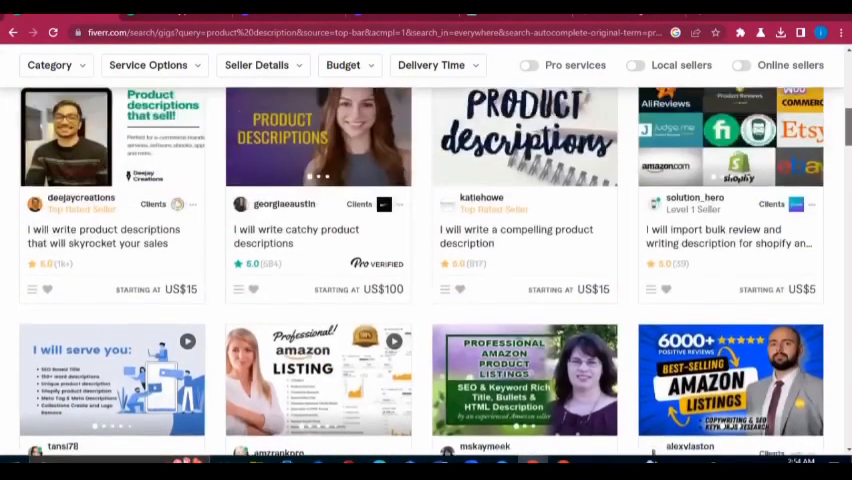
pyautogui.scroll(-3)
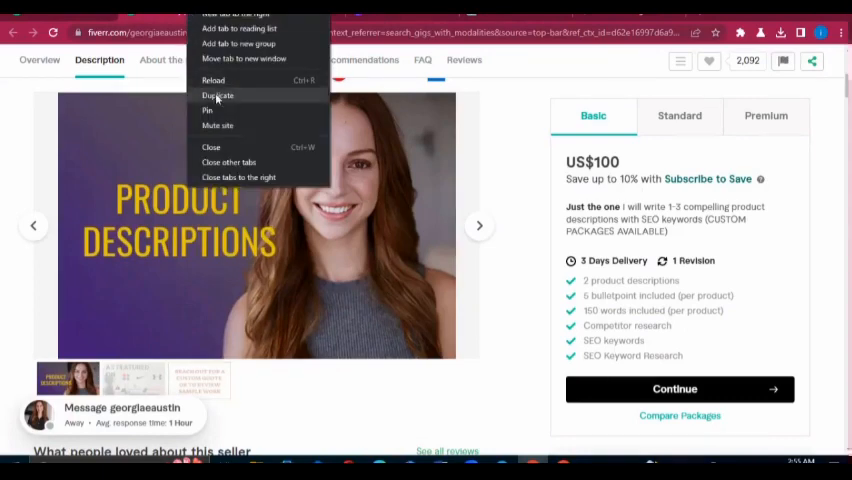
pyautogui.moveTo(217, 95)
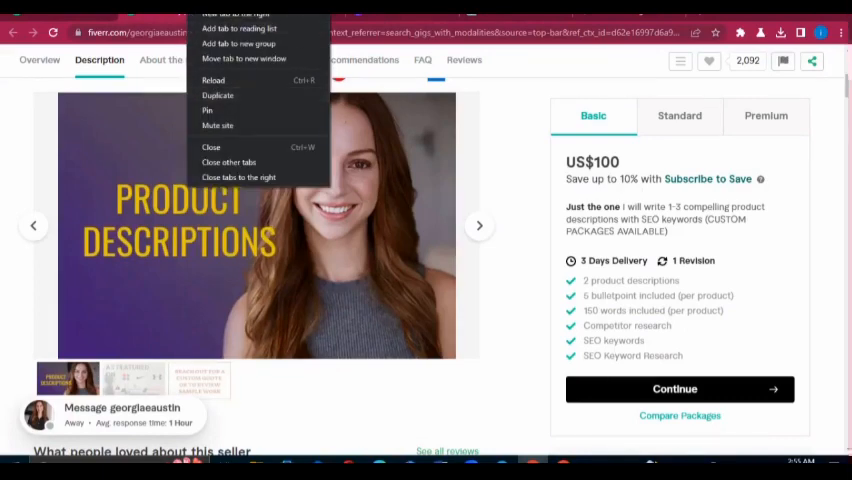
pyautogui.moveTo(215, 110)
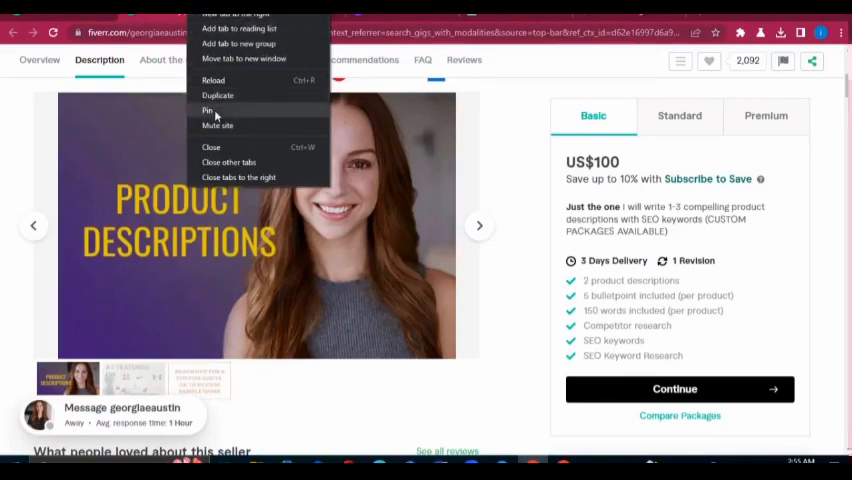
pyautogui.moveTo(218, 95)
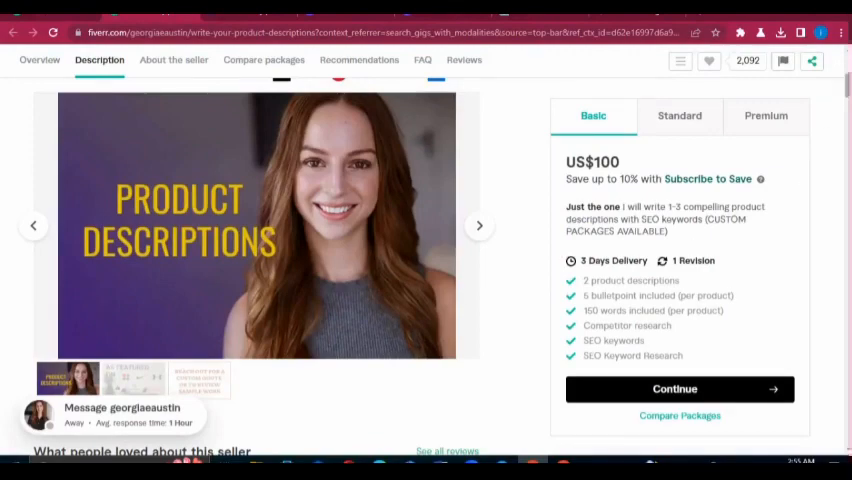
# Step: Scroll down the catchy product descriptions gig page to the About The Seller section
pyautogui.scroll(-3)
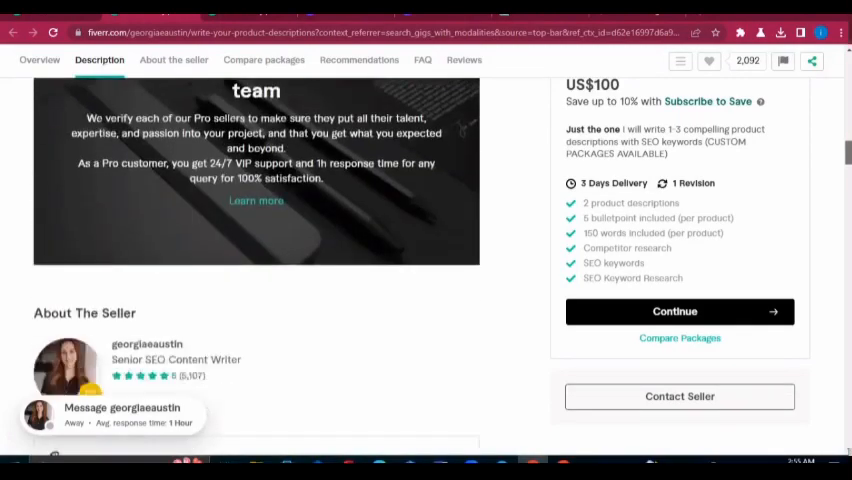
# Step: View the US$100, US$150 and US$250 package table, then go back to search results
pyautogui.click(264, 60)
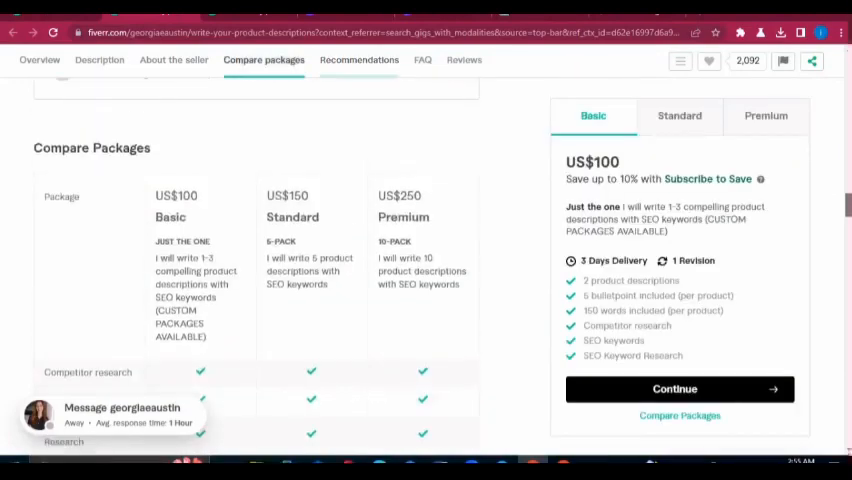
pyautogui.scroll(-3)
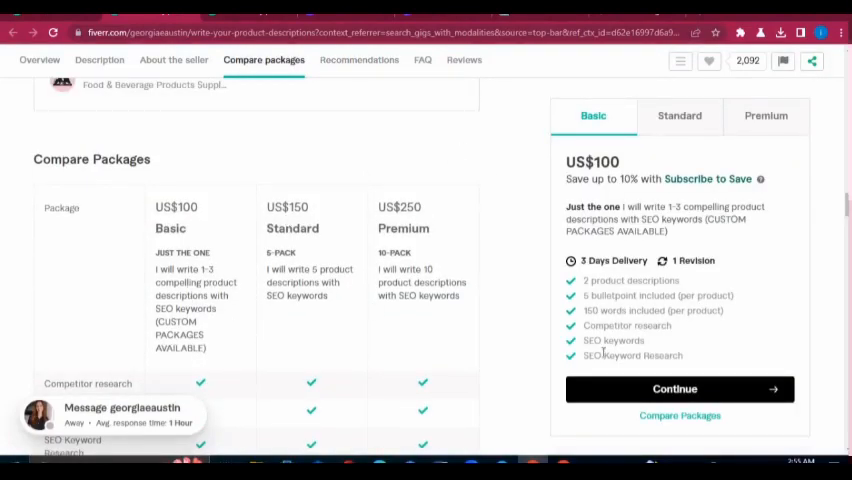
pyautogui.scroll(-3)
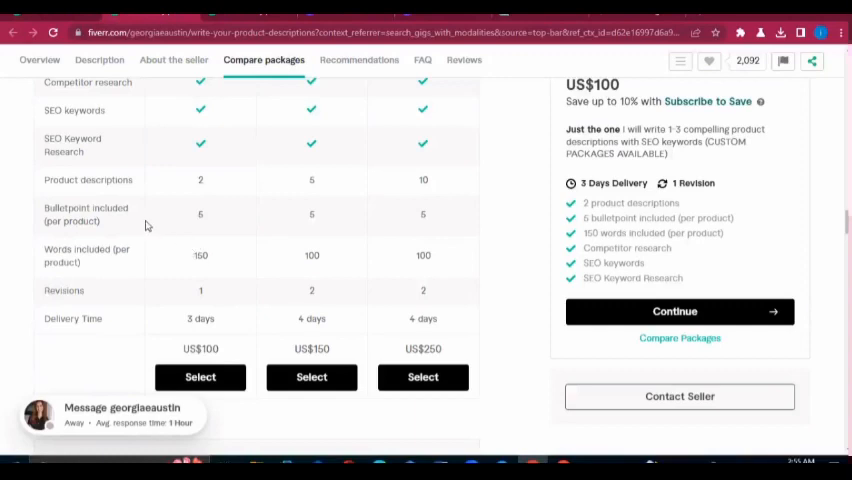
pyautogui.moveTo(347, 246)
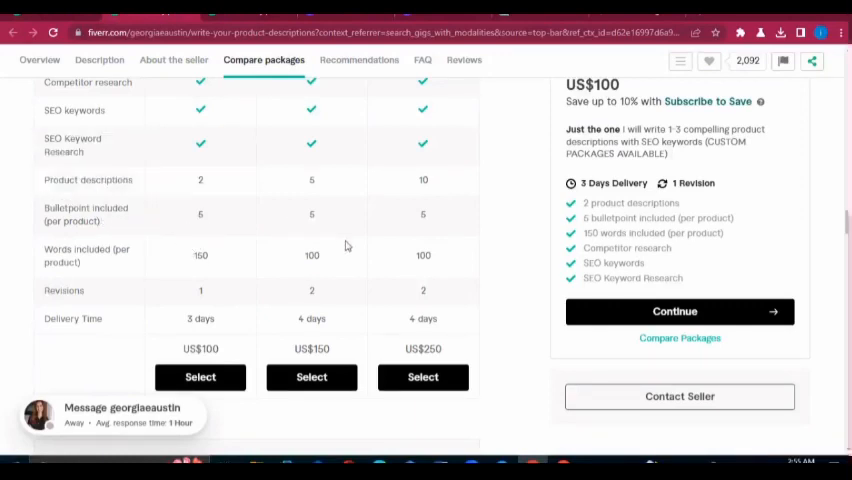
pyautogui.moveTo(200, 258)
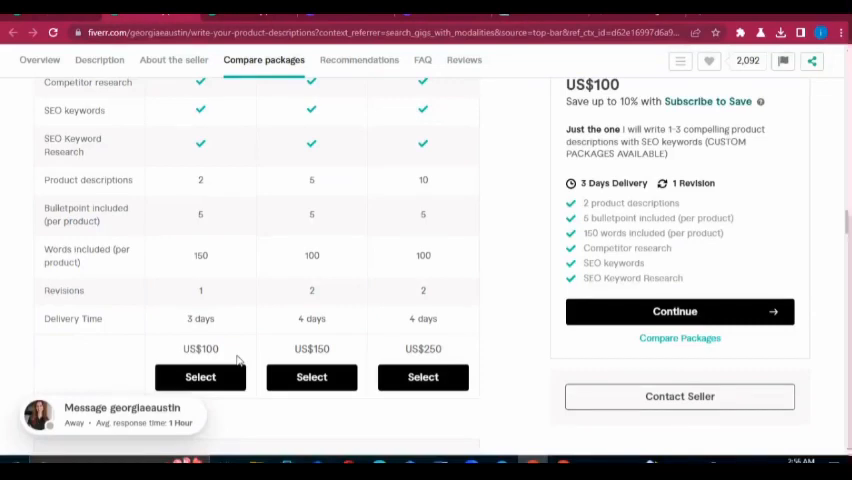
pyautogui.click(99, 59)
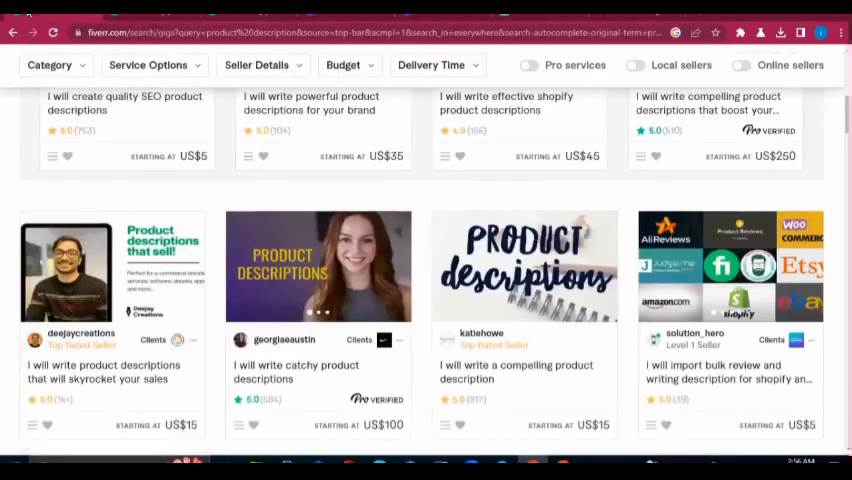
# Step: Return to the Fiverr product description gig listings
pyautogui.click(318, 265)
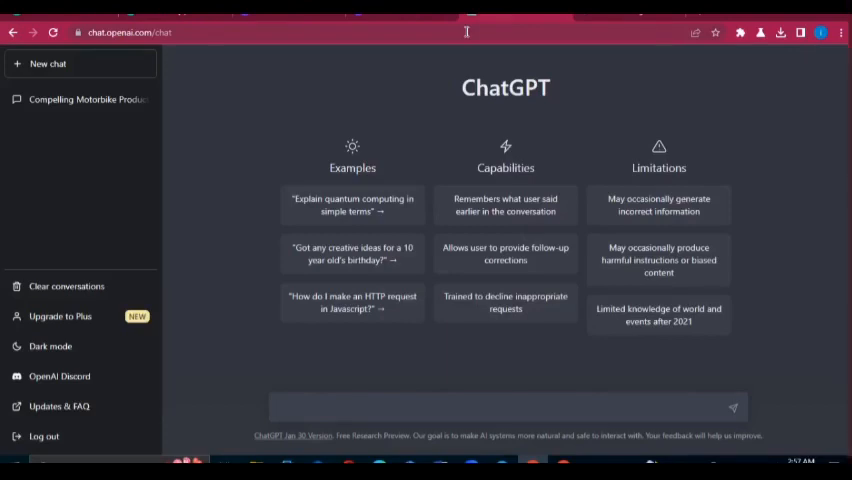
# Step: Glance at ChatGPT's new chat, then reopen the catchy product descriptions gig overview
pyautogui.click(505, 407)
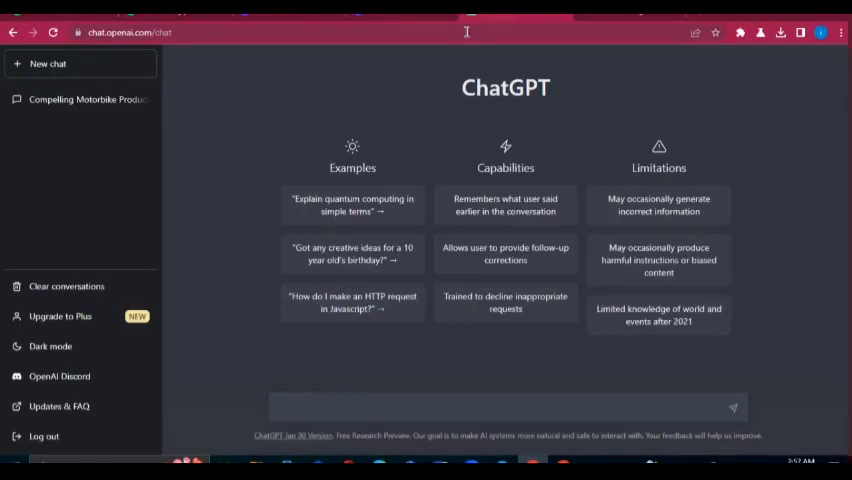
pyautogui.click(400, 407)
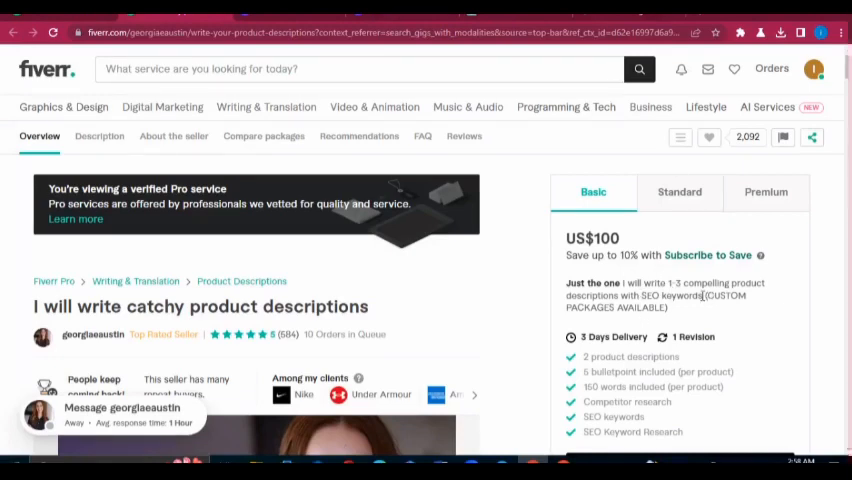
# Step: Highlight the Basic package pitch about 1–3 compelling SEO product descriptions
pyautogui.moveTo(623, 283); pyautogui.dragTo(703, 295)
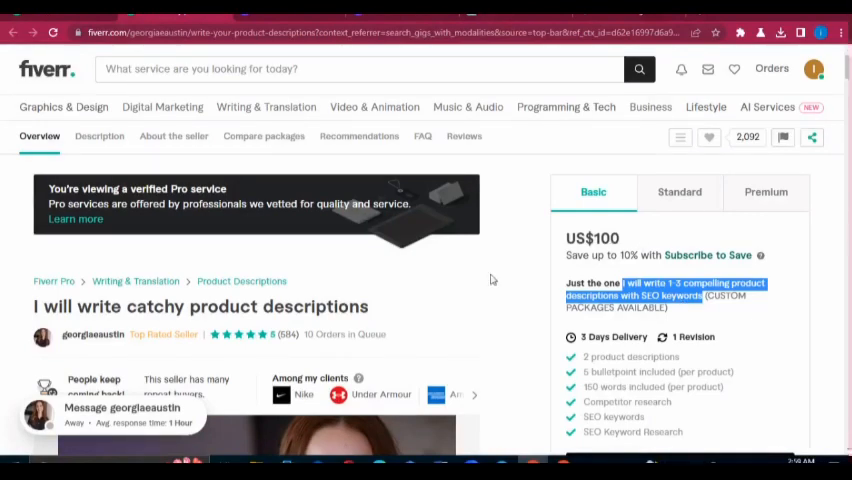
pyautogui.moveTo(547, 358)
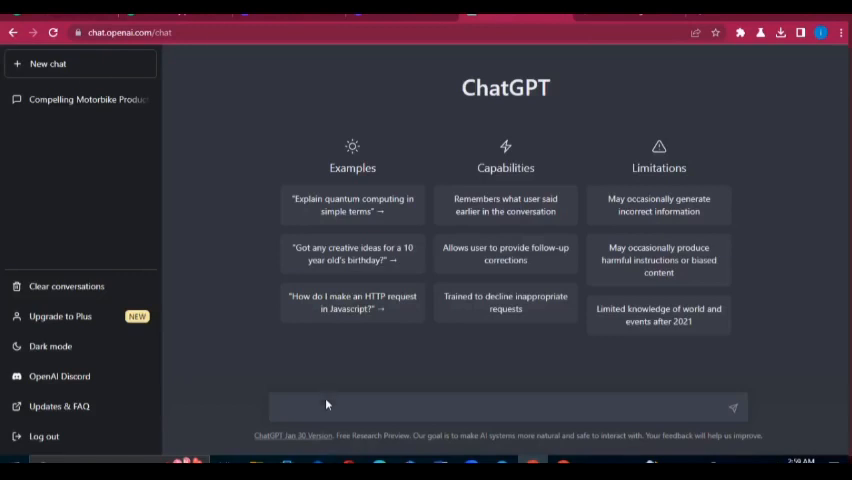
# Step: Type 'please can you write a compelling product description for a papaya body scrub with seo'
pyautogui.write('pl')
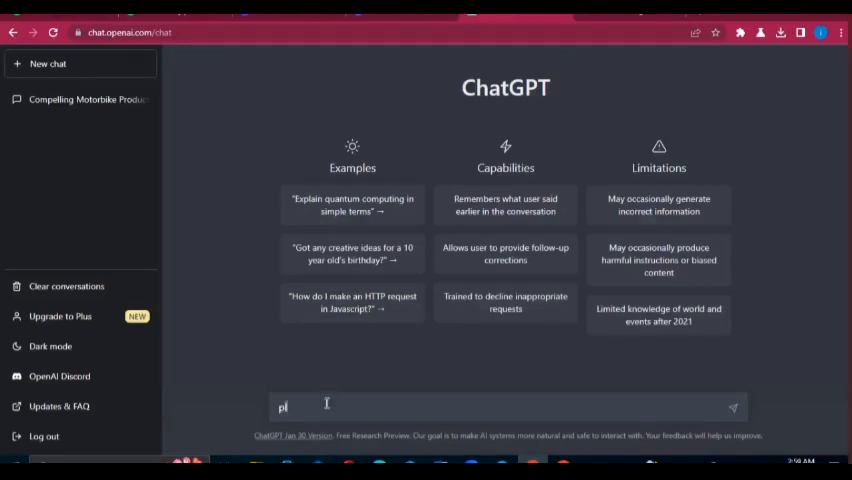
pyautogui.write('please can you write a compelling product description for a papaya body scrub')
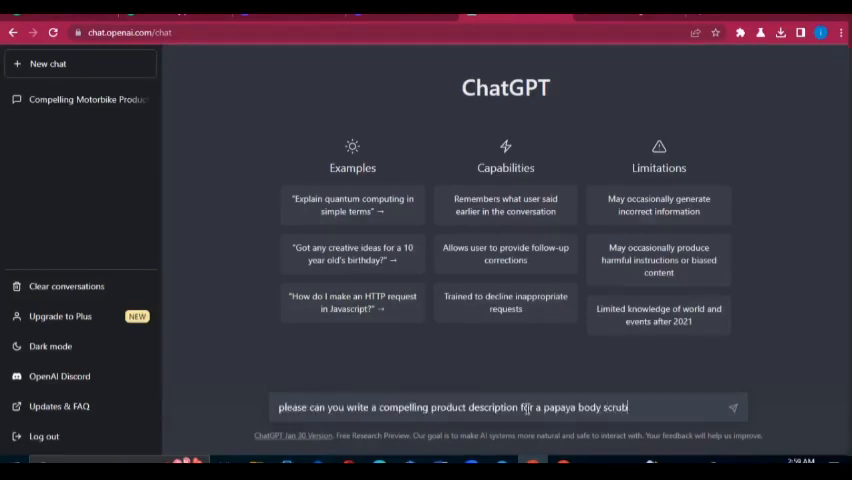
pyautogui.write('with')
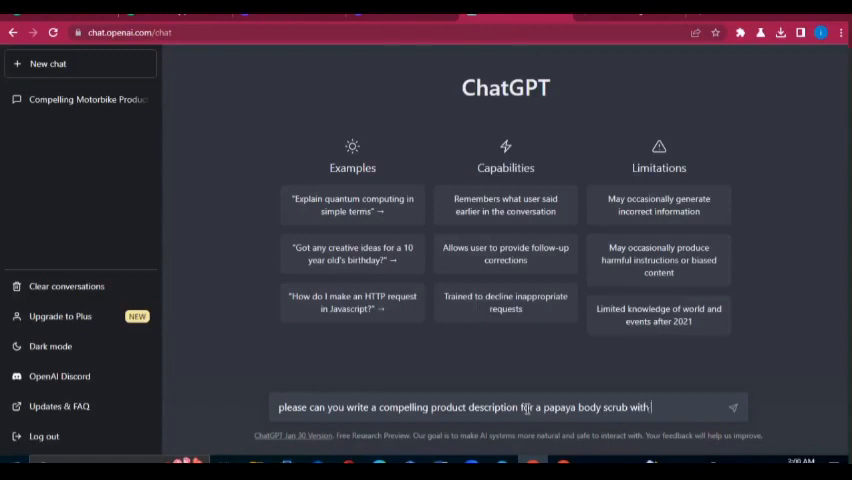
pyautogui.write('seo and bullet points')
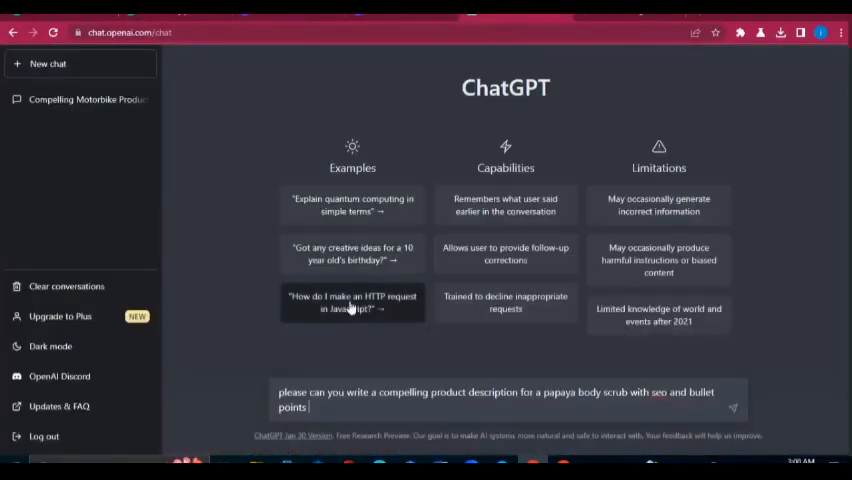
pyautogui.moveTo(345, 395)
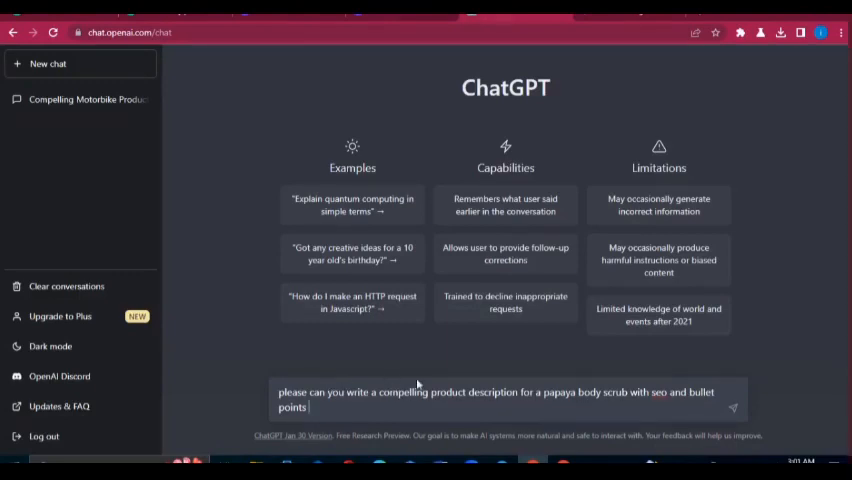
# Step: Send the papaya scrub request and read the headline, bullets, call to action and keywords
pyautogui.click(733, 405)
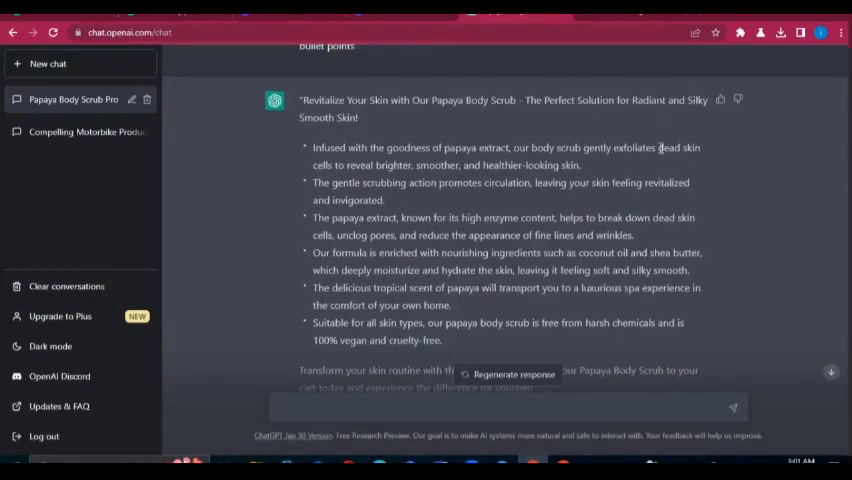
pyautogui.scroll(-3)
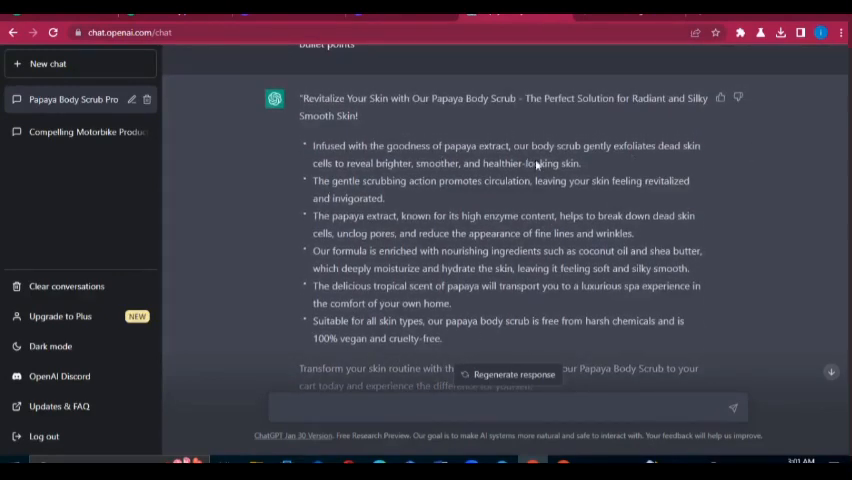
pyautogui.moveTo(305, 335)
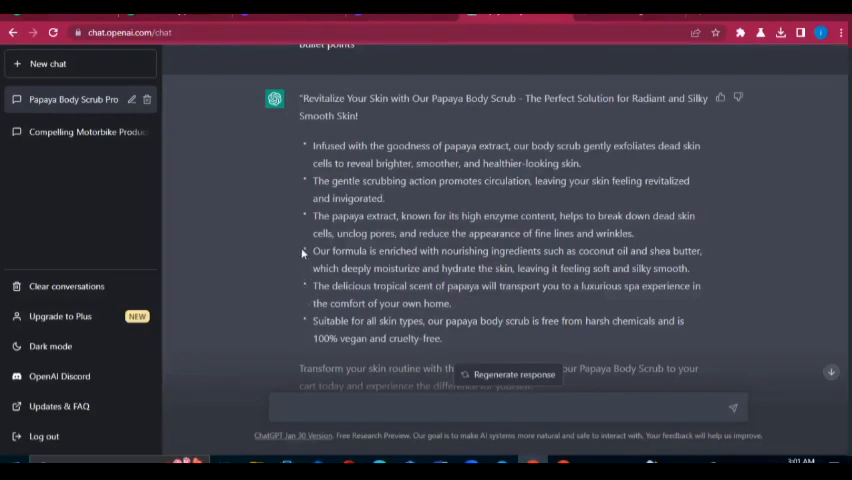
pyautogui.moveTo(787, 265)
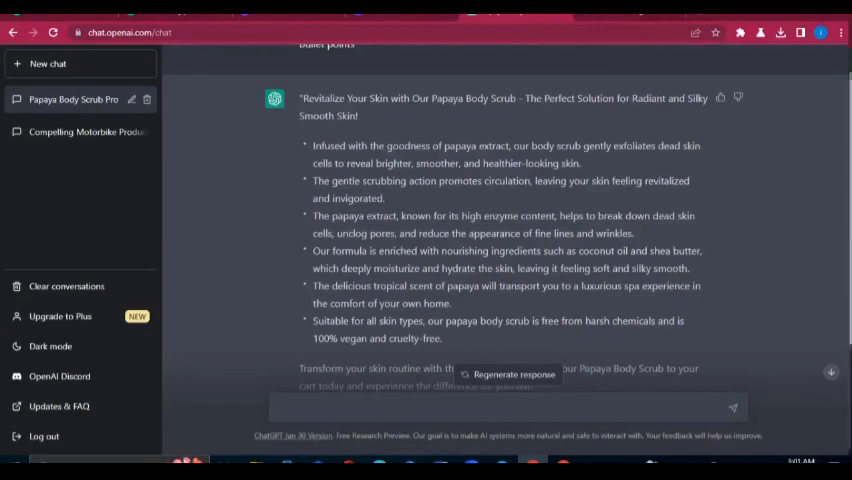
pyautogui.scroll(-3)
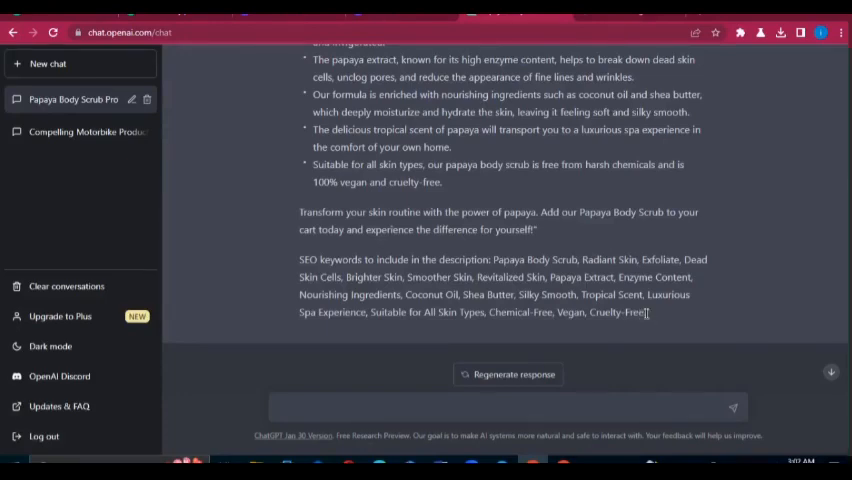
# Step: Highlight the suggested SEO keywords list at the end of the reply
pyautogui.moveTo(494, 259); pyautogui.dragTo(646, 312)
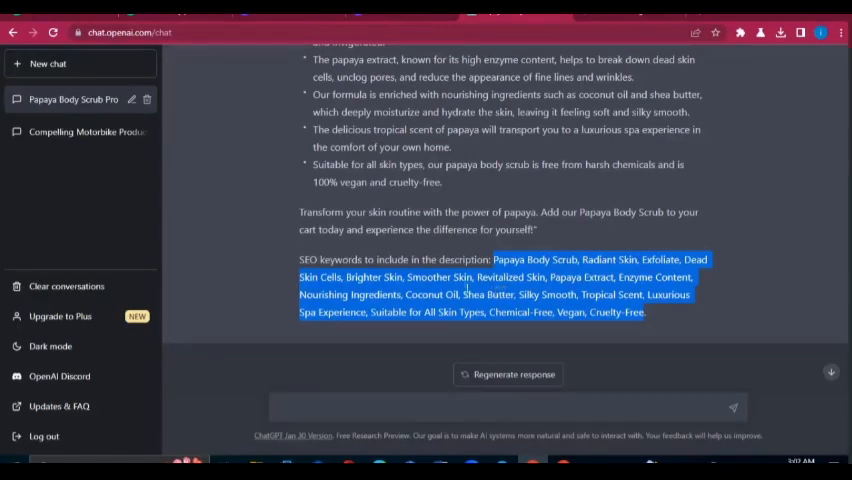
pyautogui.moveTo(615, 255)
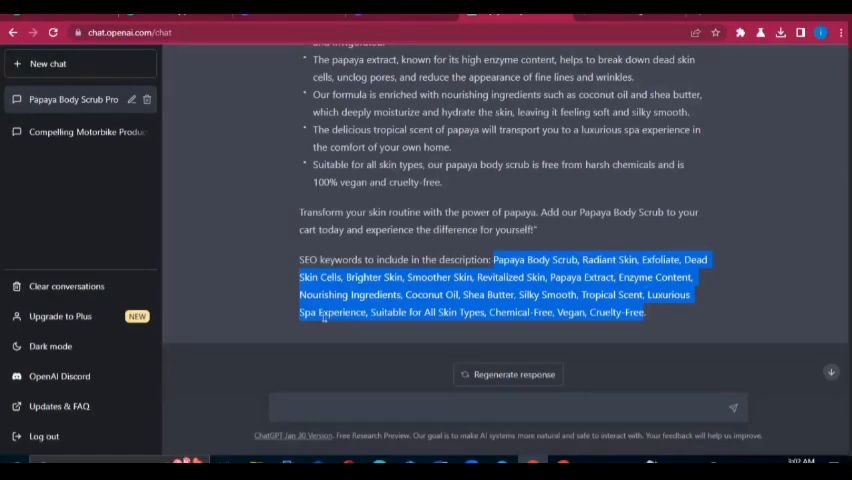
pyautogui.moveTo(438, 327)
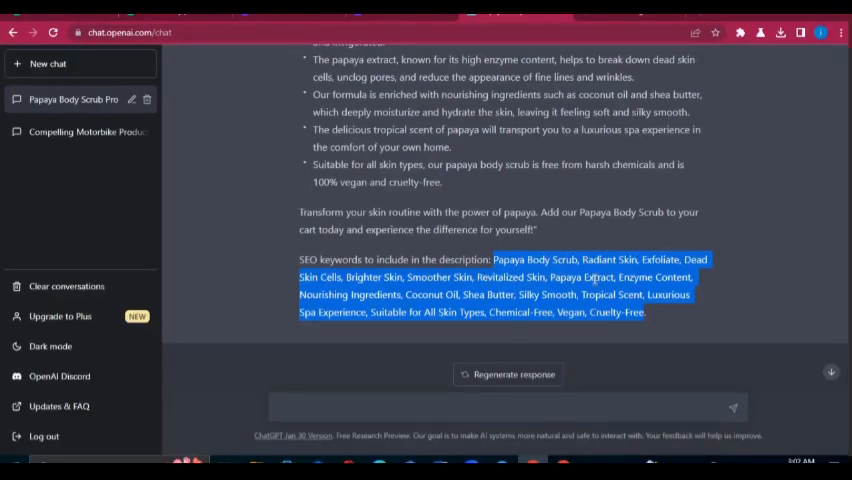
pyautogui.moveTo(650, 293)
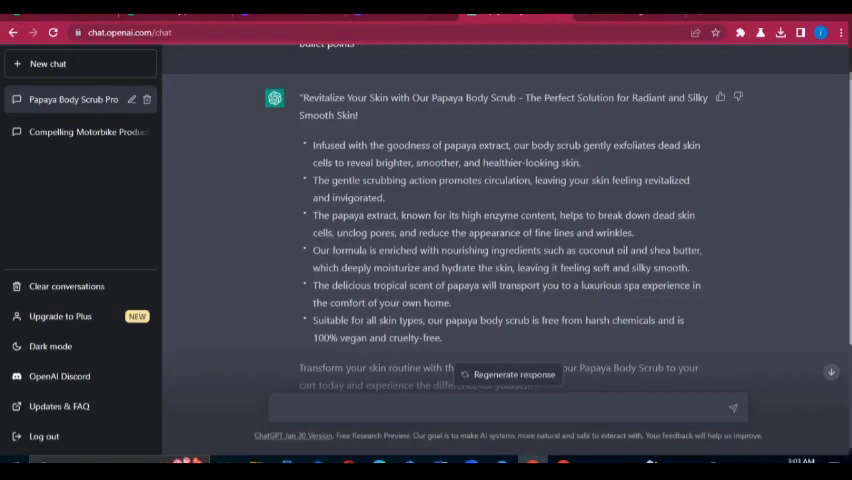
# Step: Scroll through the full papaya scrub description from headline to bullet points
pyautogui.scroll(-3)
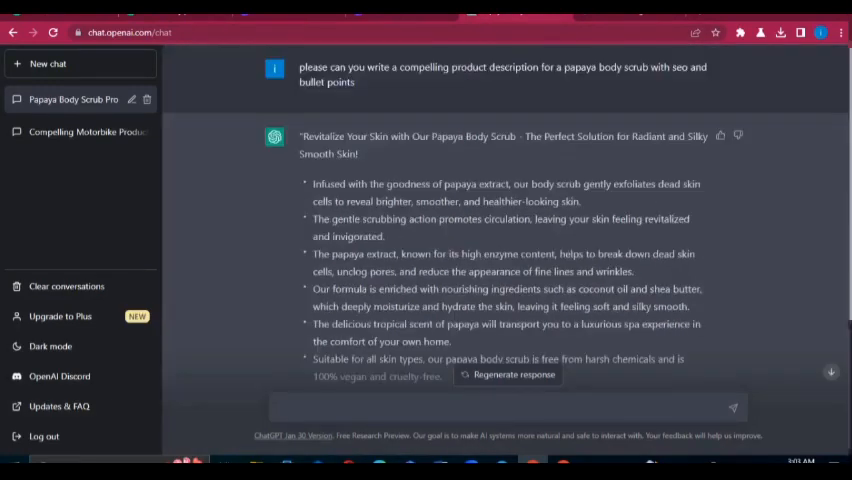
pyautogui.scroll(-3)
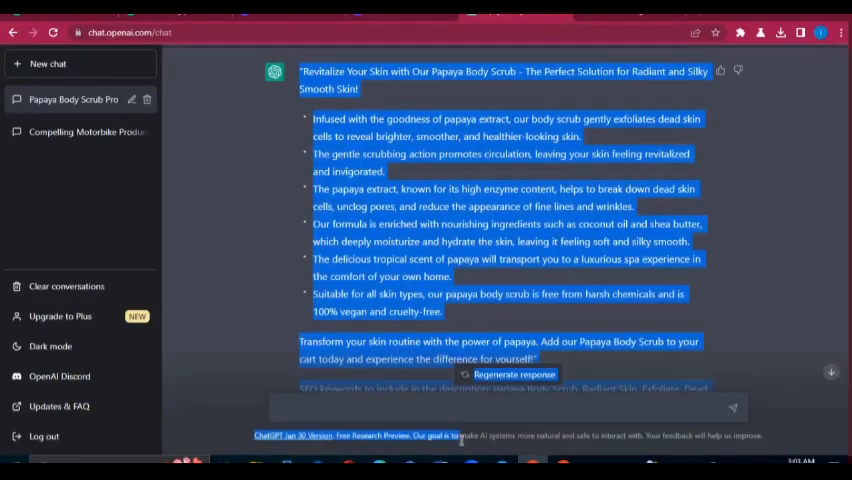
pyautogui.scroll(-3)
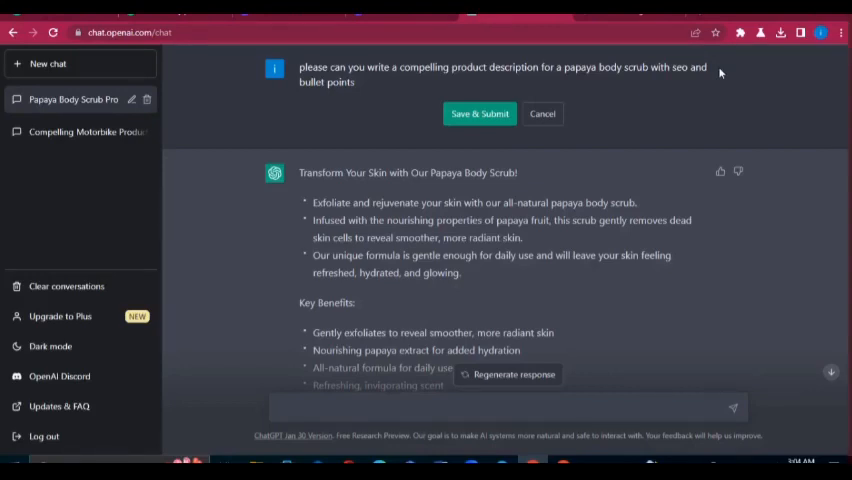
pyautogui.moveTo(424, 73)
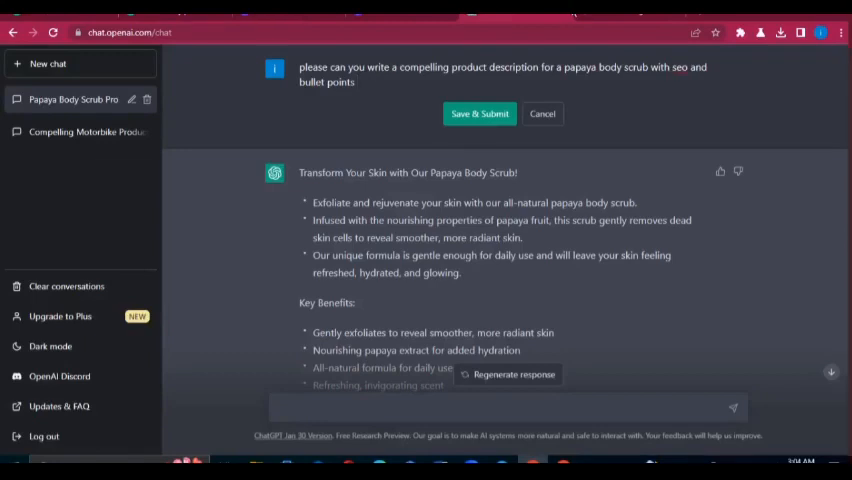
pyautogui.moveTo(617, 63)
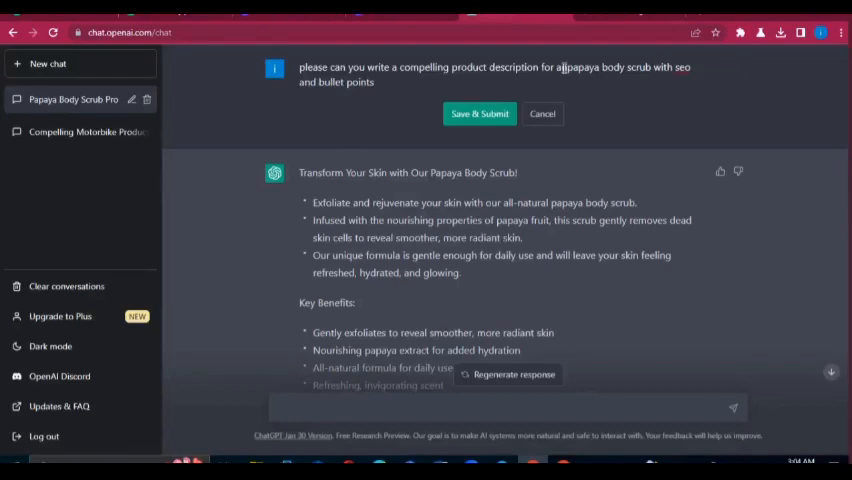
# Step: Add 'exfoliating' to the edited papaya scrub prompt and resubmit it
pyautogui.write('exfoliating chemical')
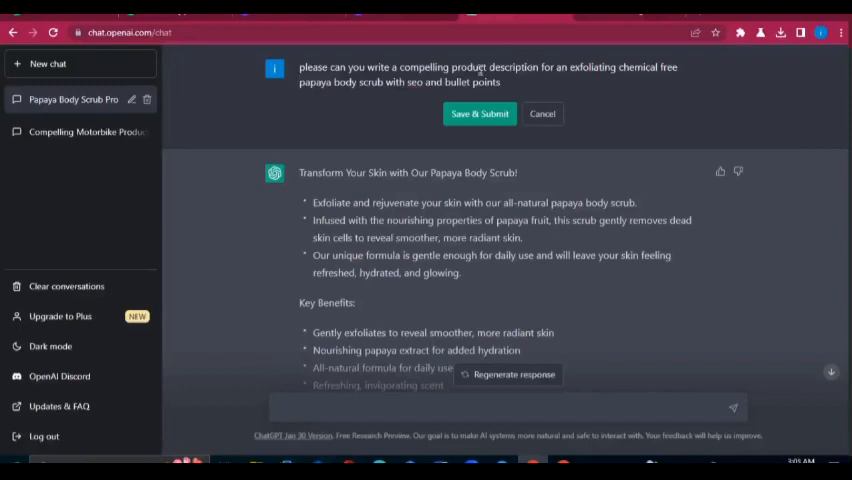
pyautogui.click(479, 113)
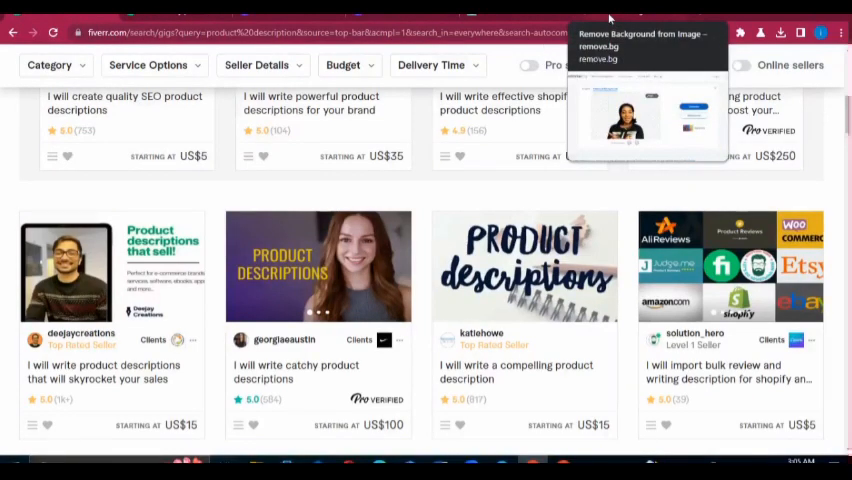
# Step: Switch from remove.bg to the Fiverr catchy product descriptions gig and view its US$100 Basic package
pyautogui.click(643, 33)
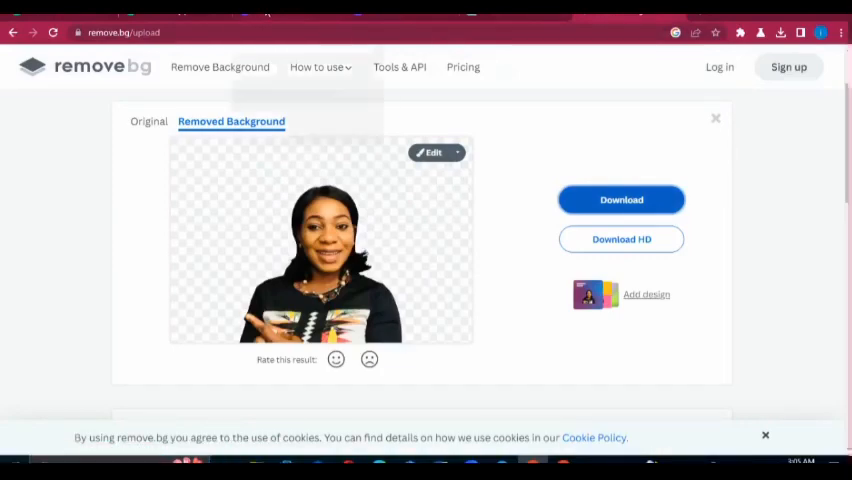
pyautogui.click(120, 32)
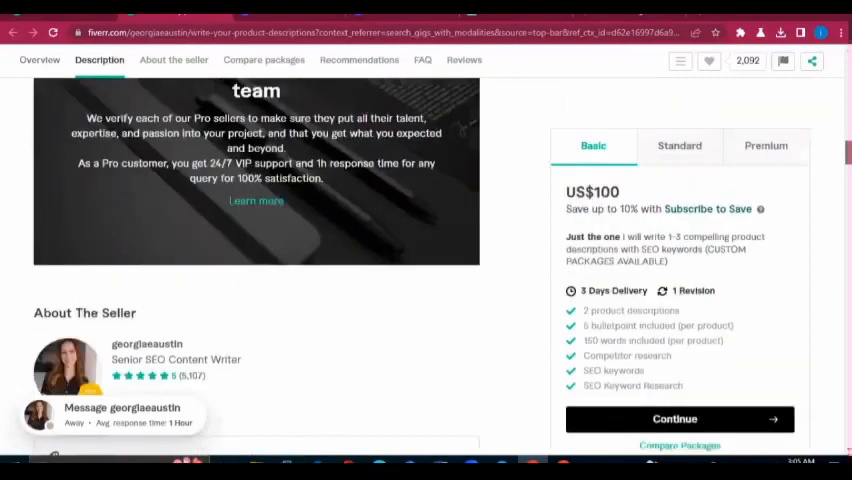
pyautogui.scroll(-3)
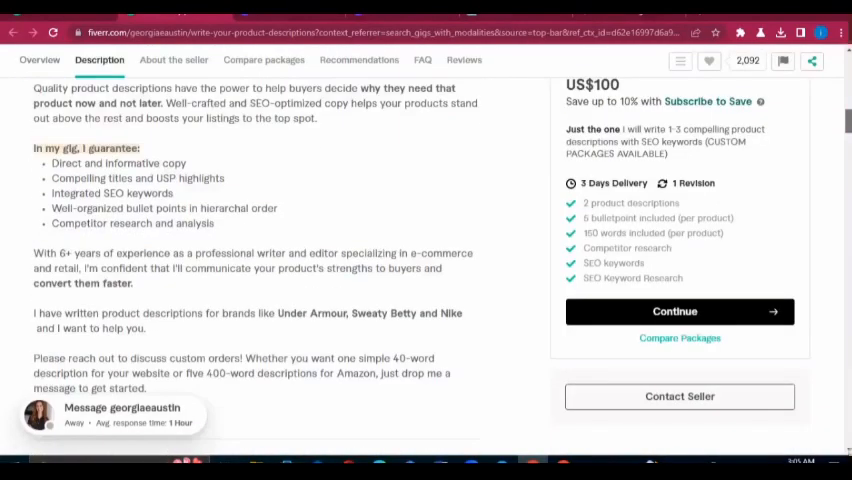